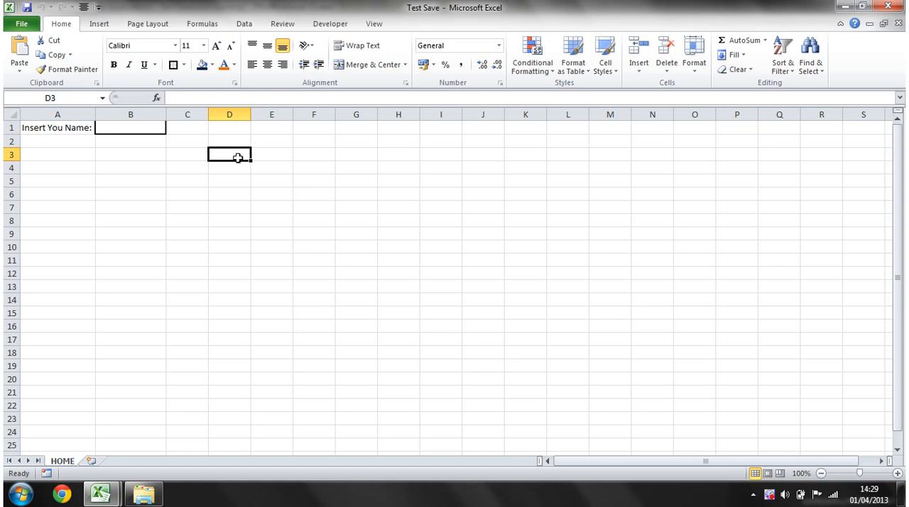
# - Show the ThisWorkbook code module of Test Save.xlsm in the Visual Basic Editor
pyautogui.click(188, 141)
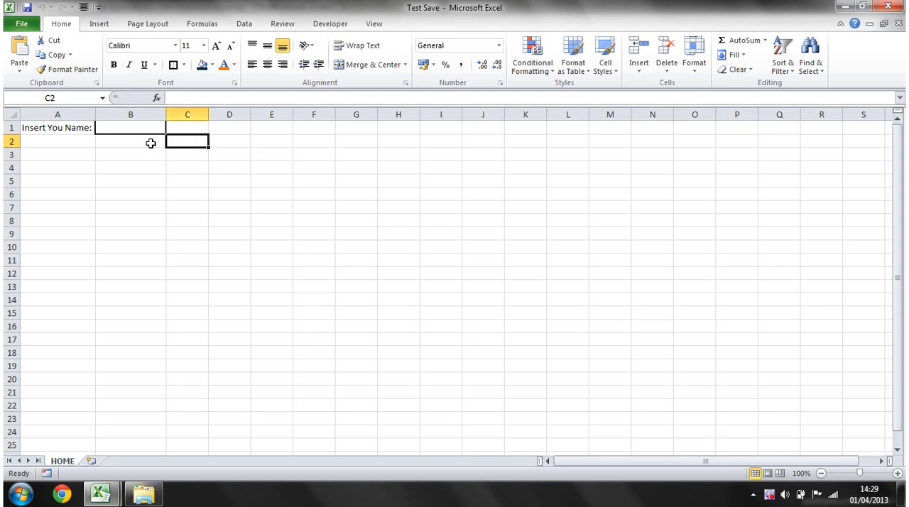
pyautogui.moveTo(116, 497)
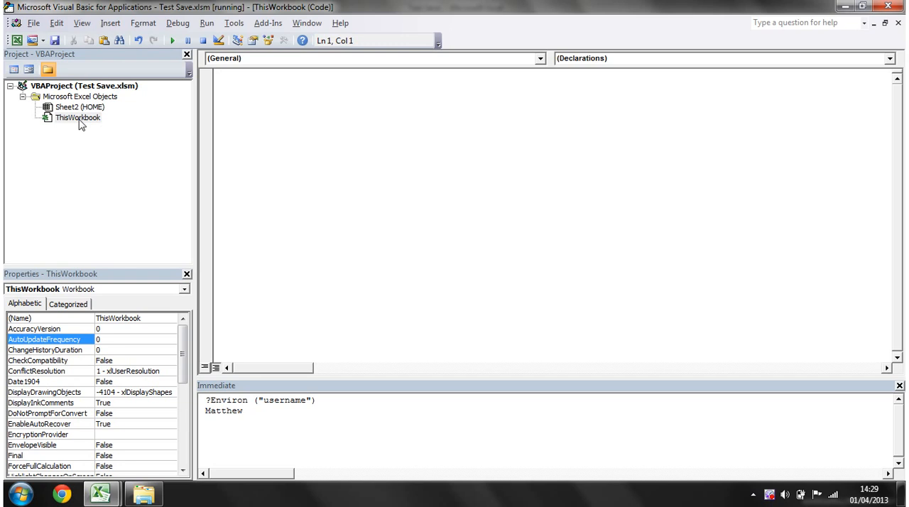
# - Insert the Workbook_BeforeSave event stub and review its SaveAsUI and Cancel parameters
pyautogui.click(538, 58)
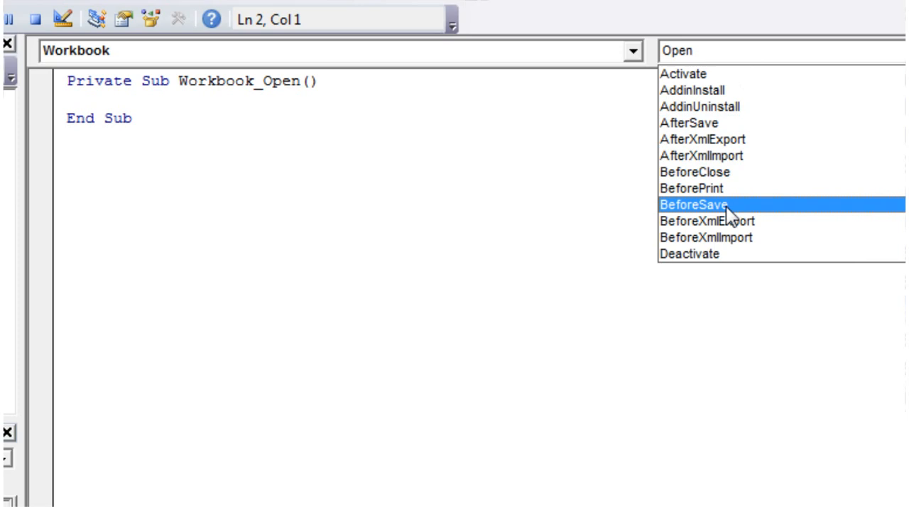
pyautogui.click(690, 205)
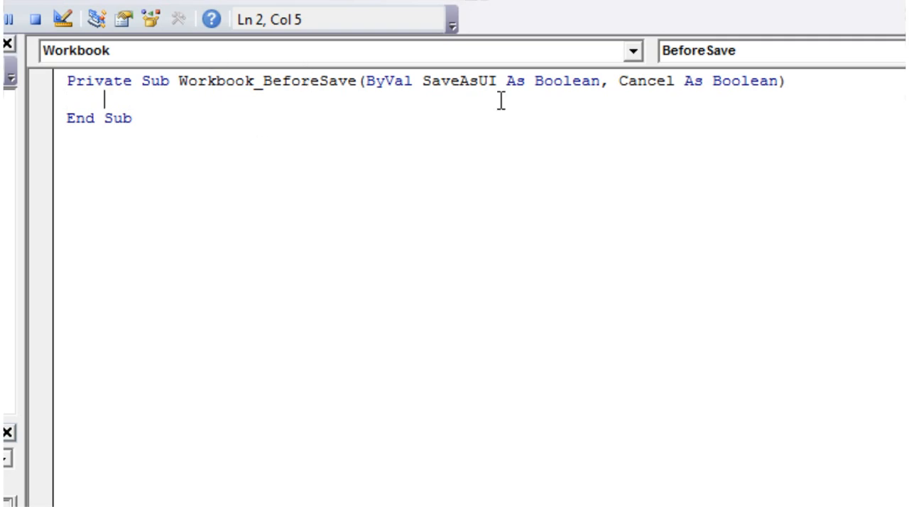
pyautogui.moveTo(233, 128)
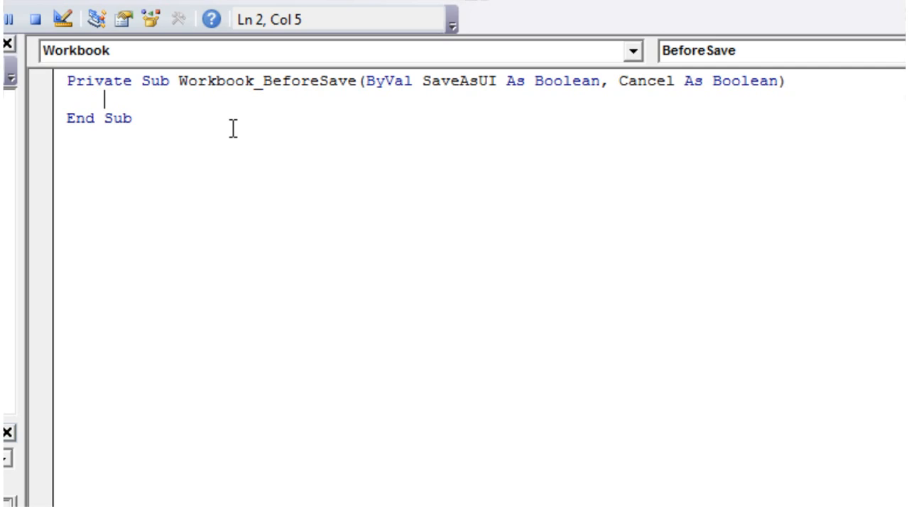
pyautogui.moveTo(440, 79)
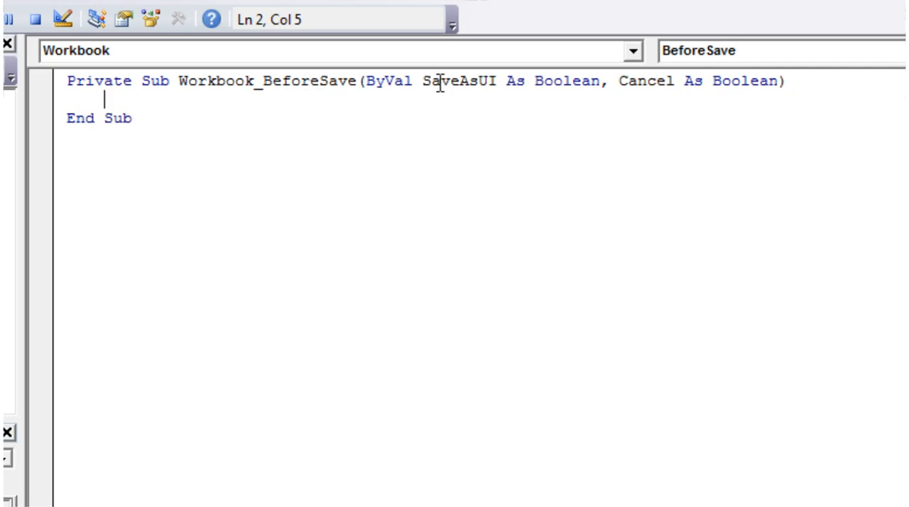
pyautogui.click(504, 79)
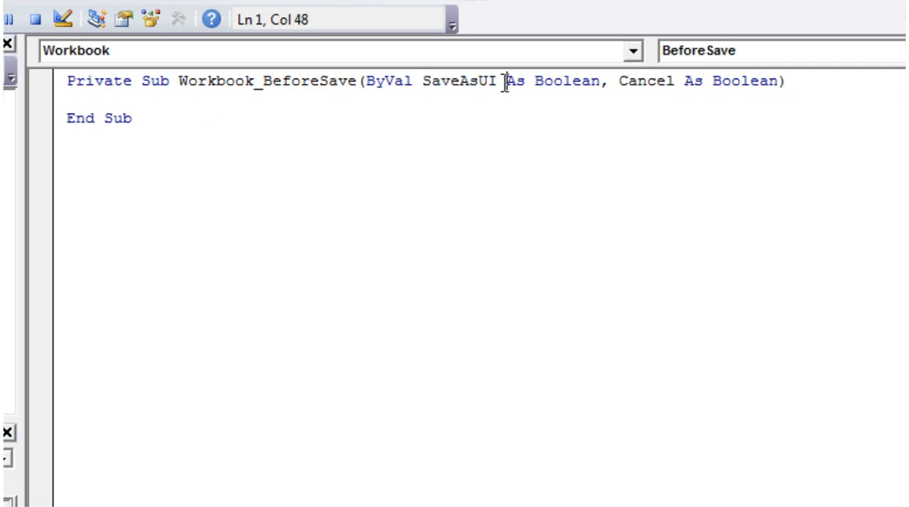
pyautogui.doubleClick(458, 81)
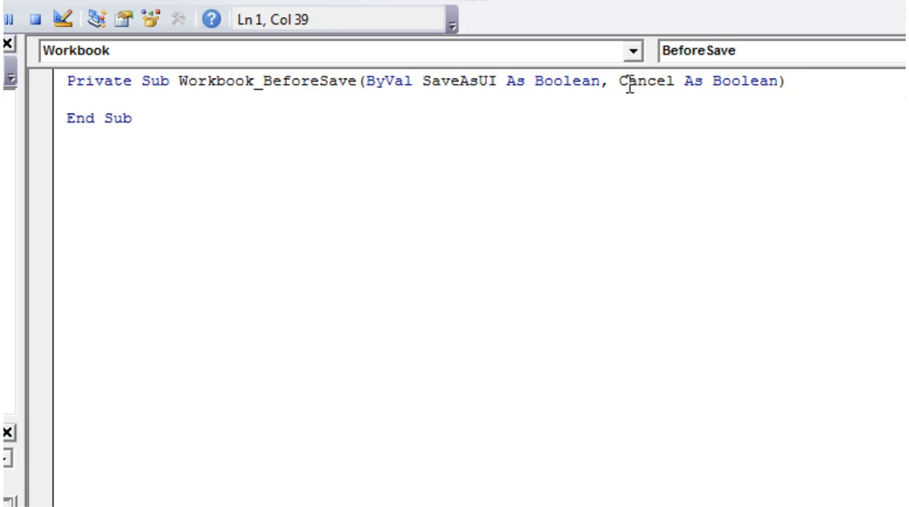
pyautogui.doubleClick(644, 79)
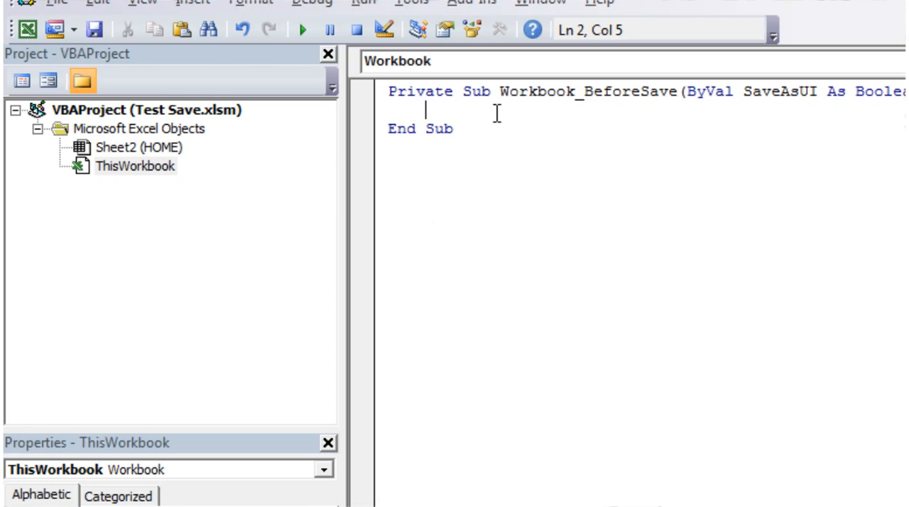
# - Write If ThisWorkbook.Sheets("HOME").Range("B1").Value = "" Then as the name check
pyautogui.write('if this')
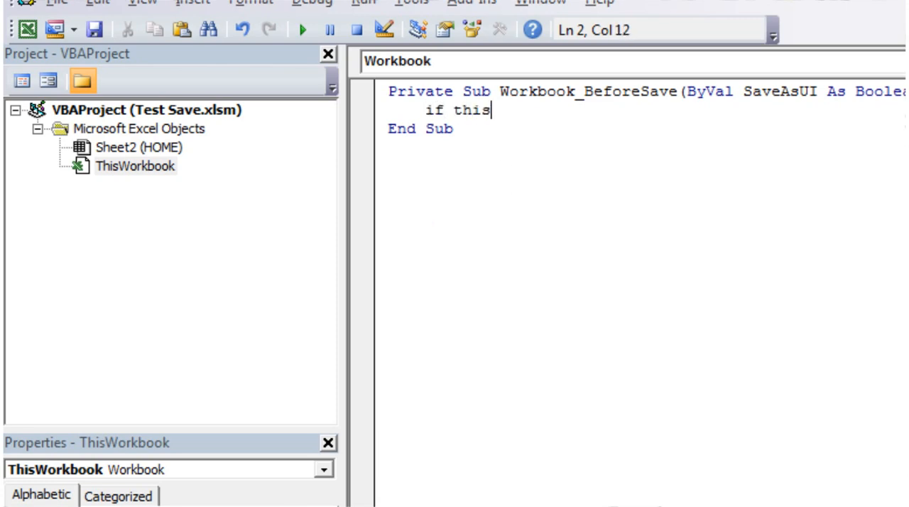
pyautogui.write('workbook,.s')
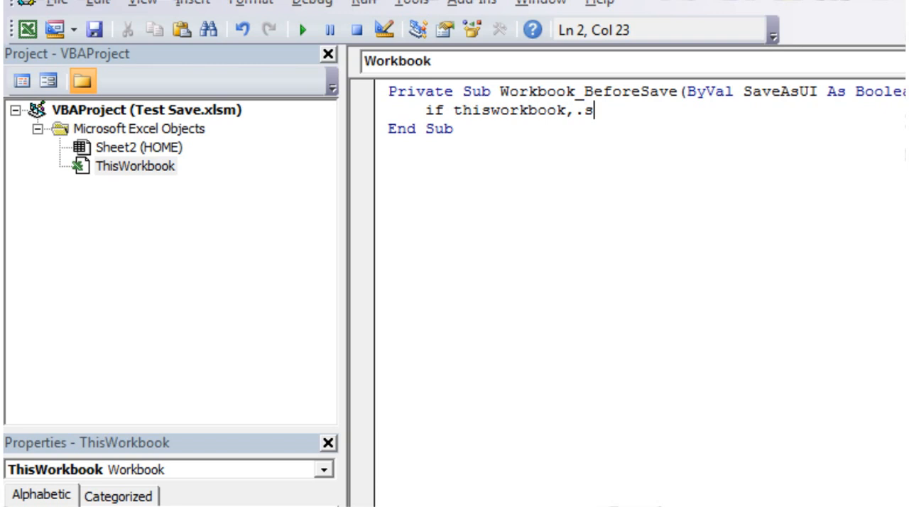
pyautogui.write('Sheets(')
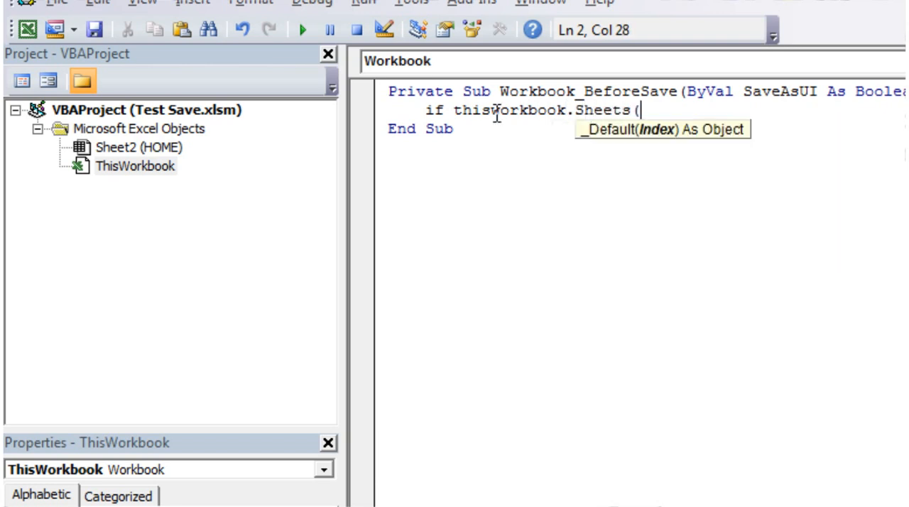
pyautogui.write('"HOME").range(')
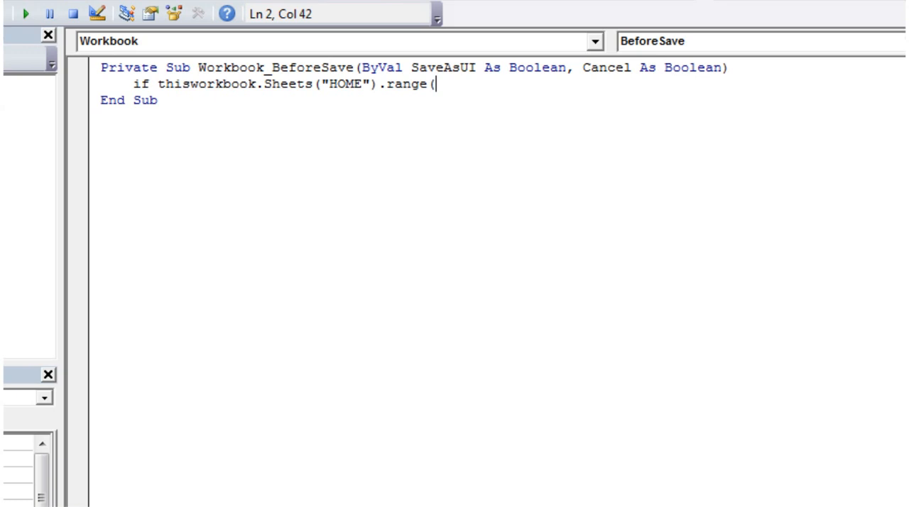
pyautogui.write('"B1"')
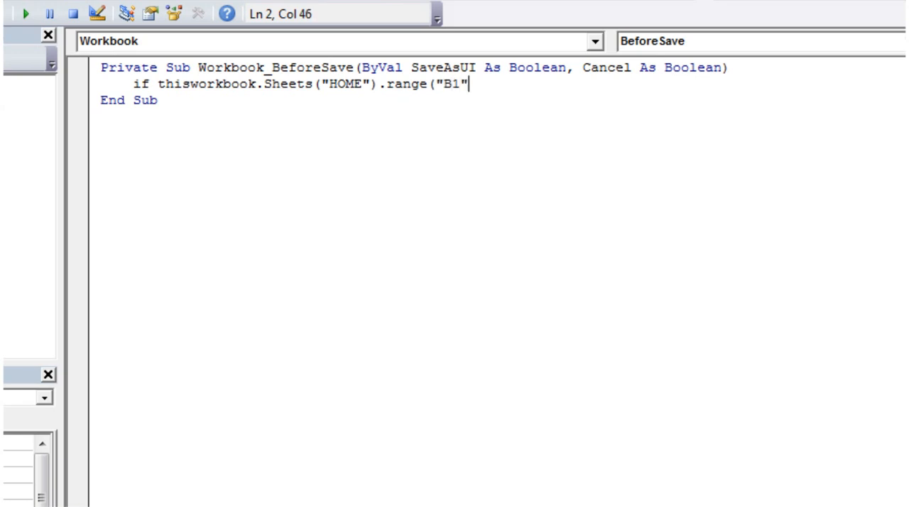
pyautogui.write('.value = "" Then')
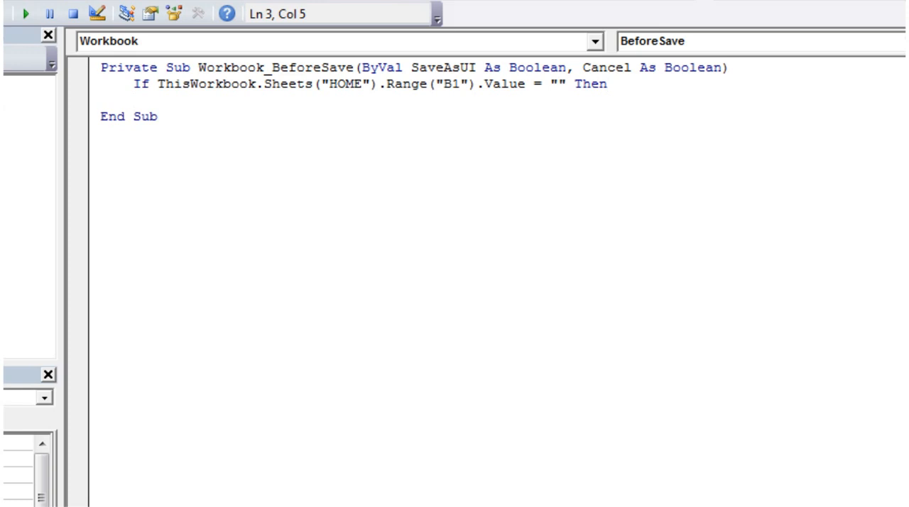
# - Add a MsgBox "You need to..." warning, Cancel = True and End If inside the check
pyautogui.write('m')
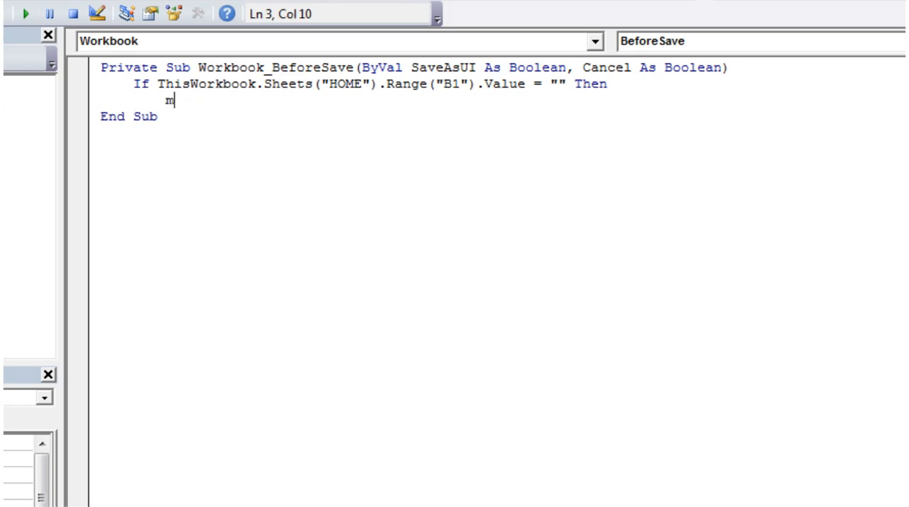
pyautogui.write('sbbo')
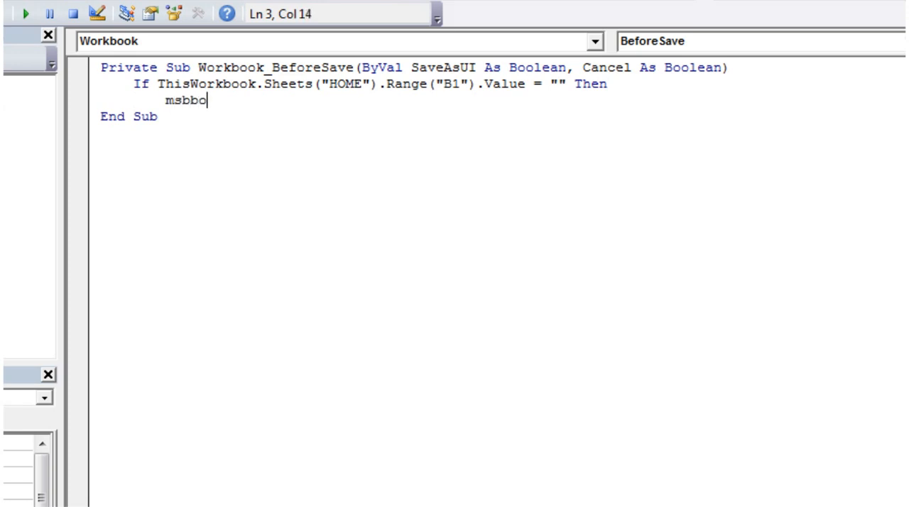
pyautogui.write('gbox "')
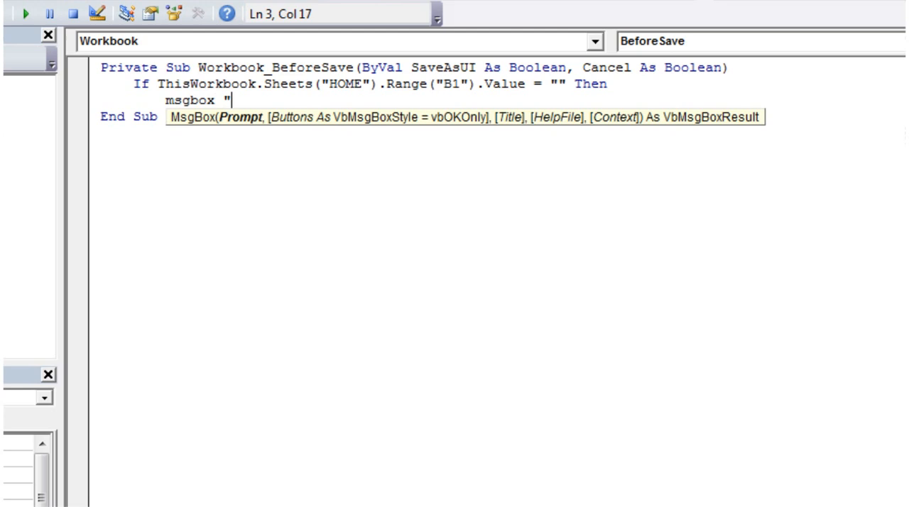
pyautogui.write('You need to fill in your name before you can s')
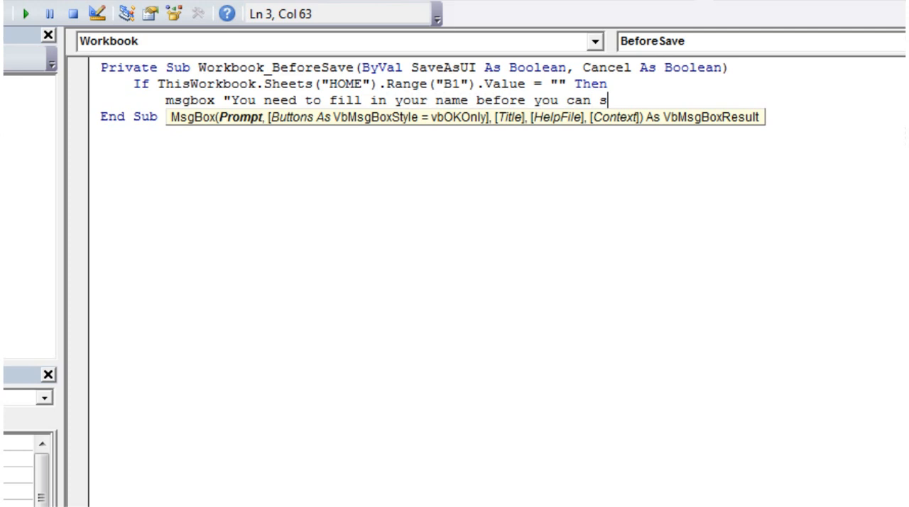
pyautogui.press('enter')
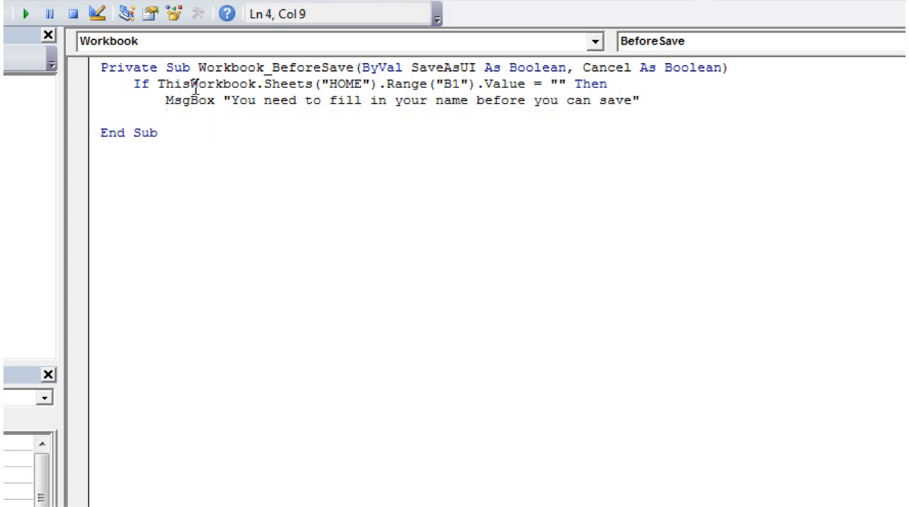
pyautogui.write('ca')
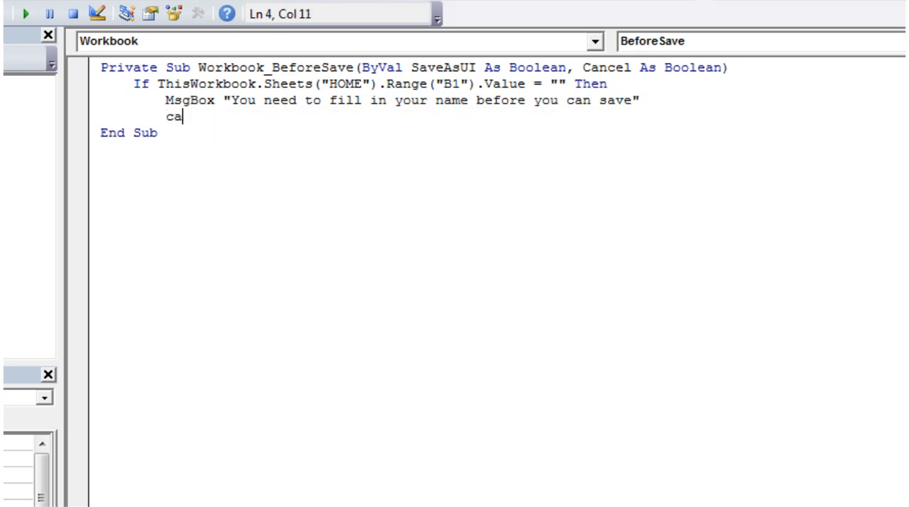
pyautogui.write('ncel = Tru')
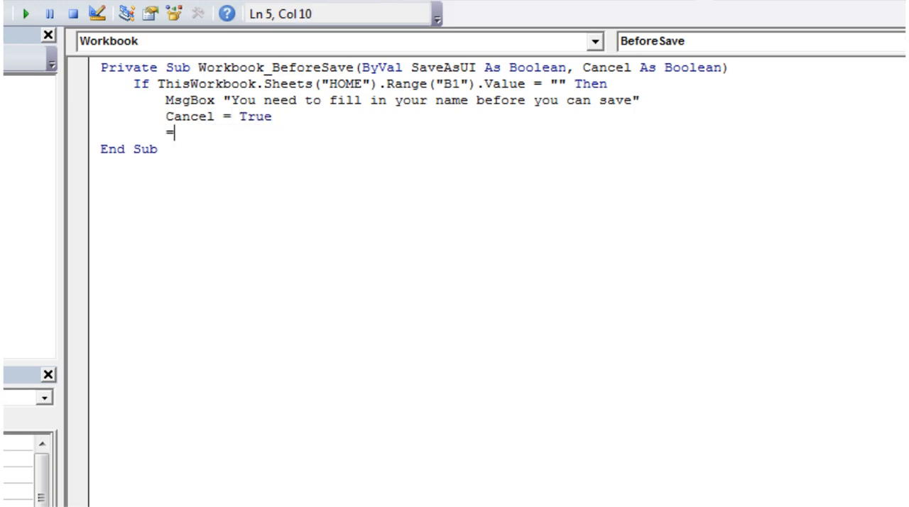
pyautogui.write('end if')
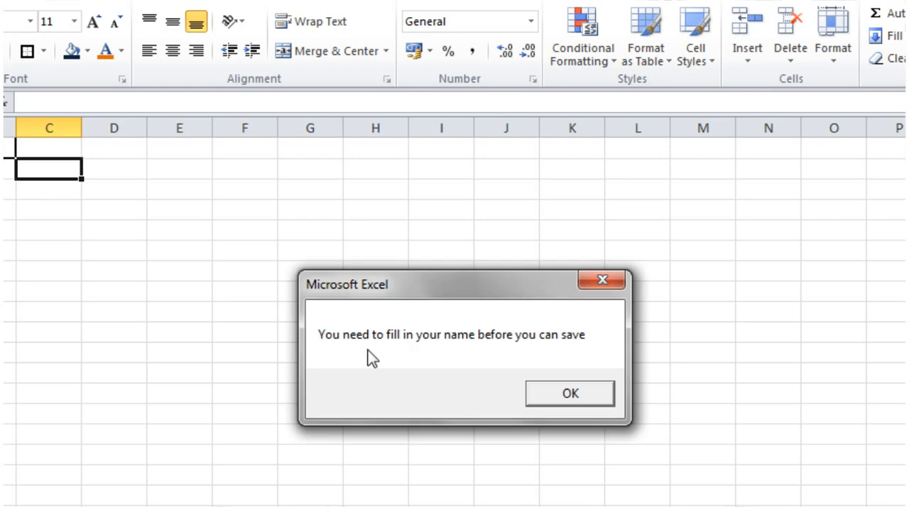
pyautogui.moveTo(542, 355)
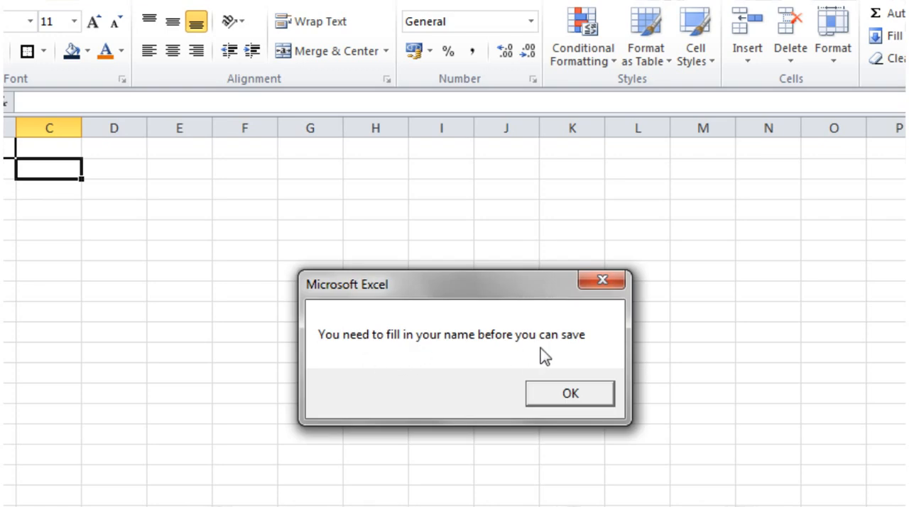
pyautogui.click(569, 393)
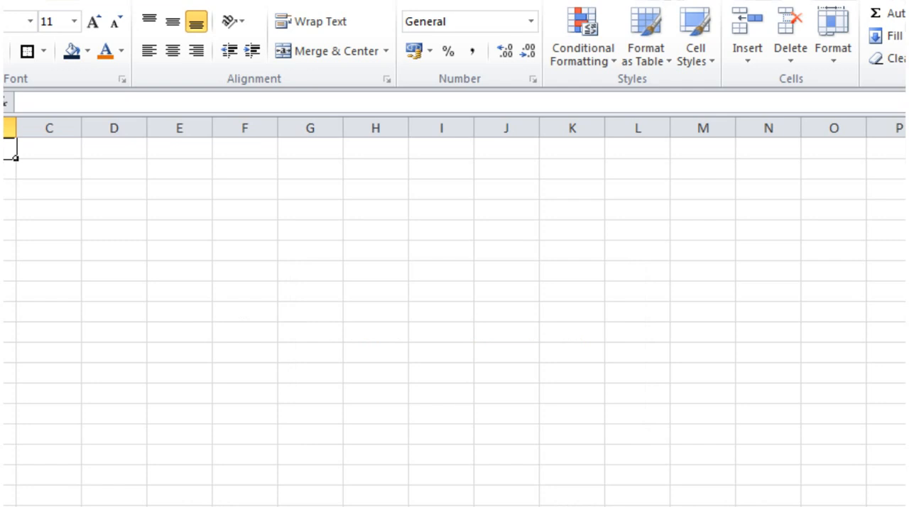
pyautogui.write('Matt Sands')
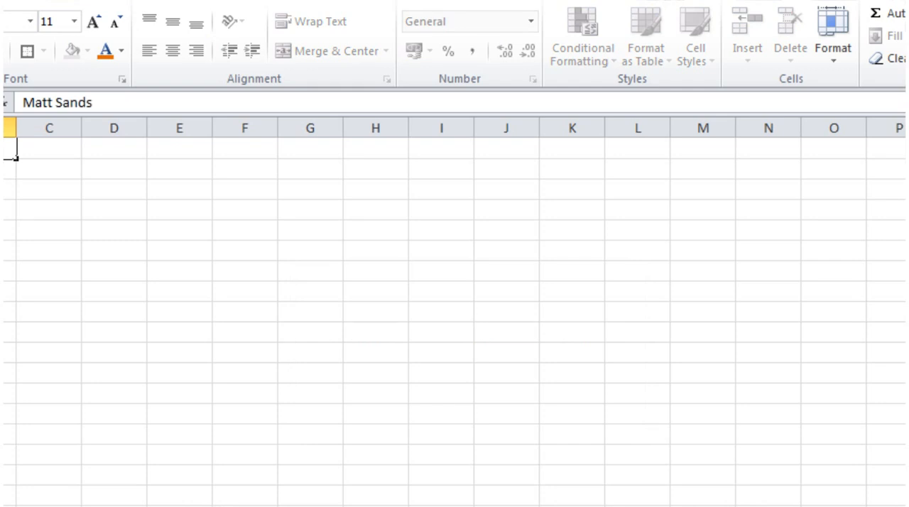
pyautogui.click(172, 21)
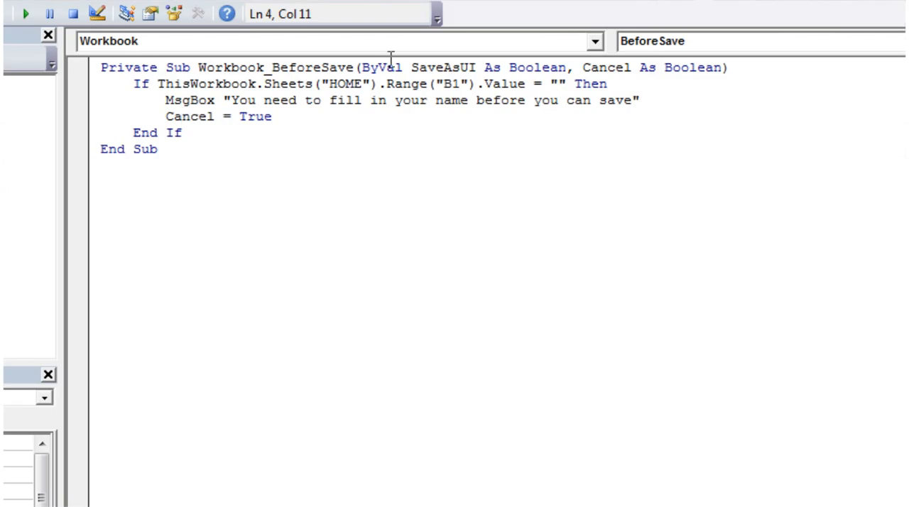
pyautogui.moveTo(301, 78)
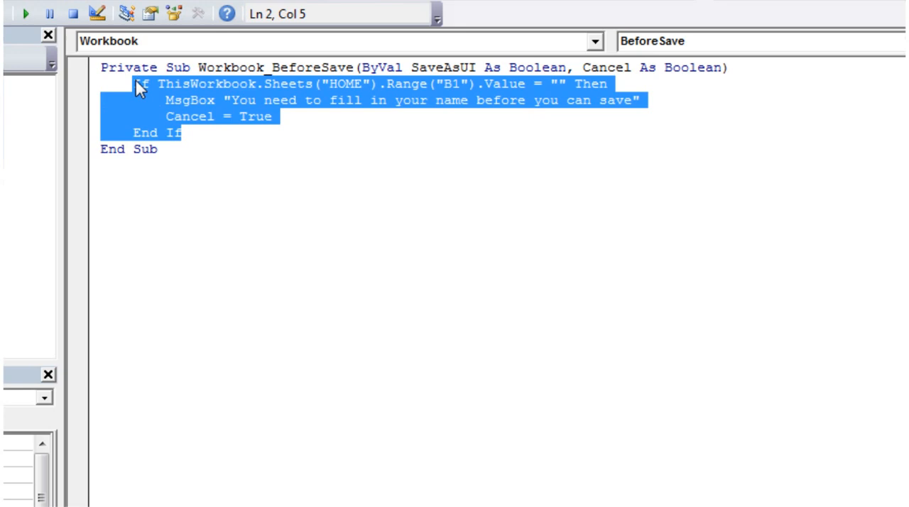
# - Delete the name-check block and look up BeforeSave in the VBA help
pyautogui.press('Delete')
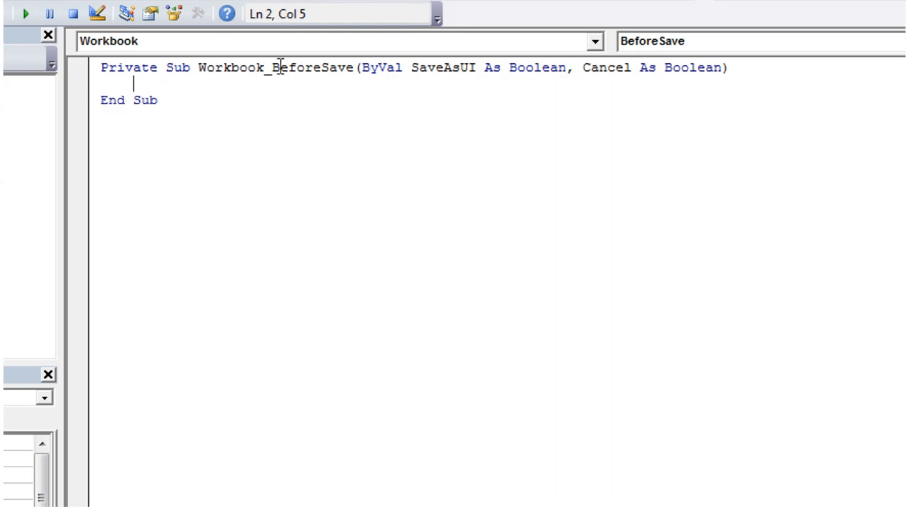
pyautogui.doubleClick(311, 68)
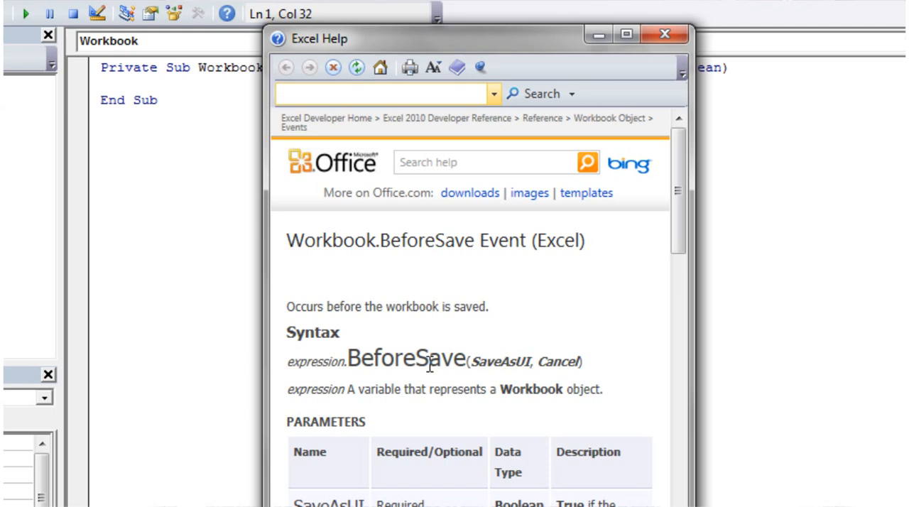
pyautogui.scroll(-3)
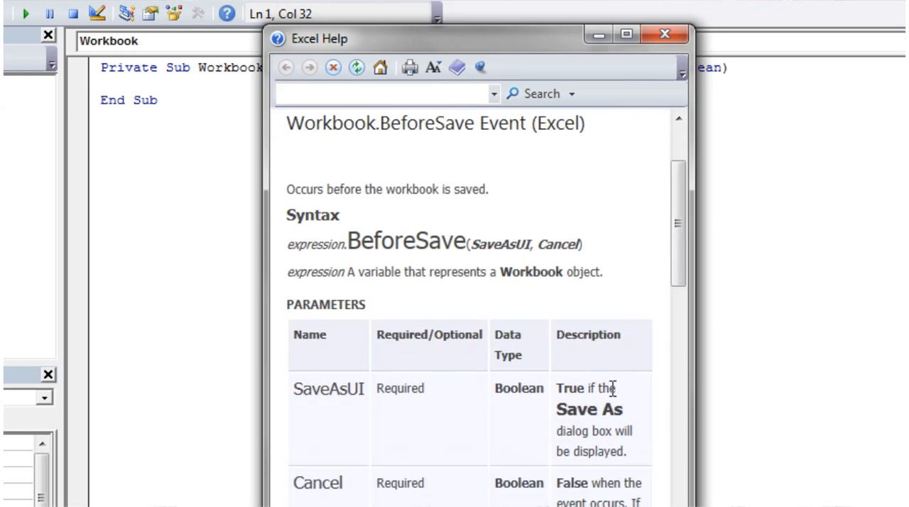
pyautogui.moveTo(605, 272)
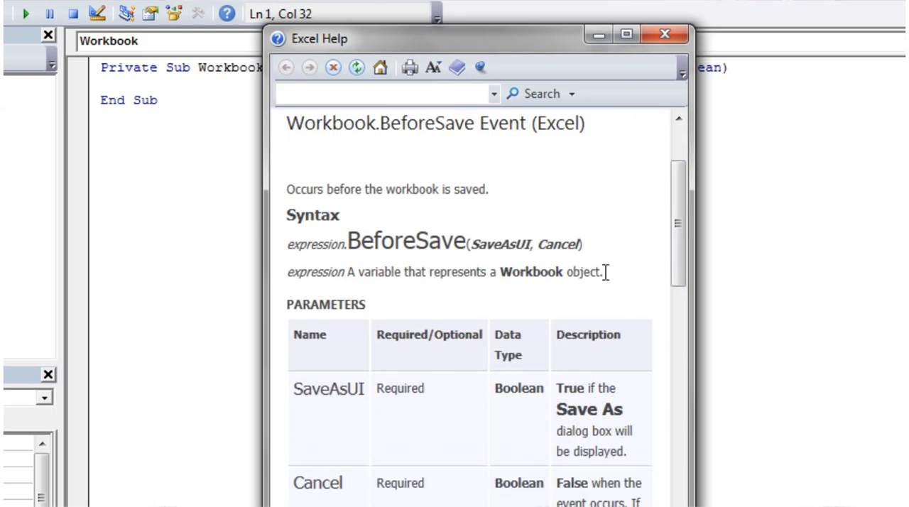
pyautogui.click(664, 34)
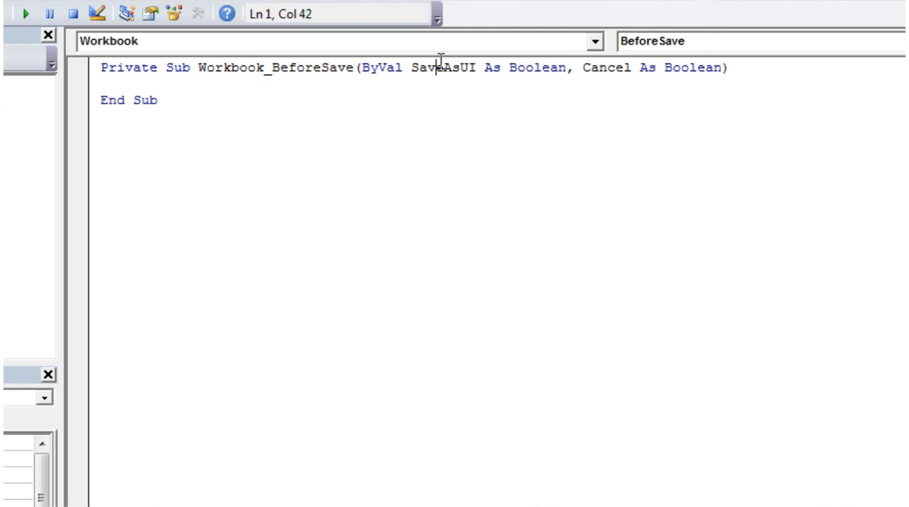
# - Write a SaveAsUI = True line in the procedure
pyautogui.write('SaveAsUI')
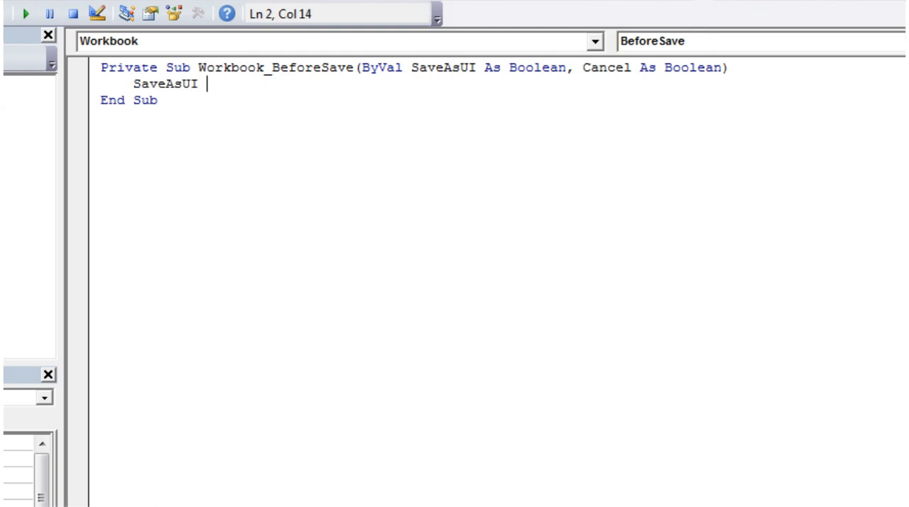
pyautogui.write('= true')
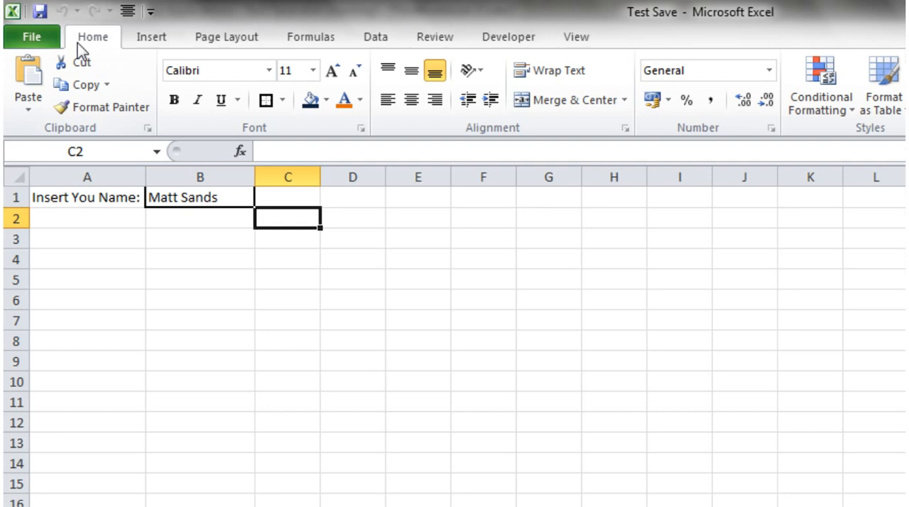
pyautogui.moveTo(247, 221)
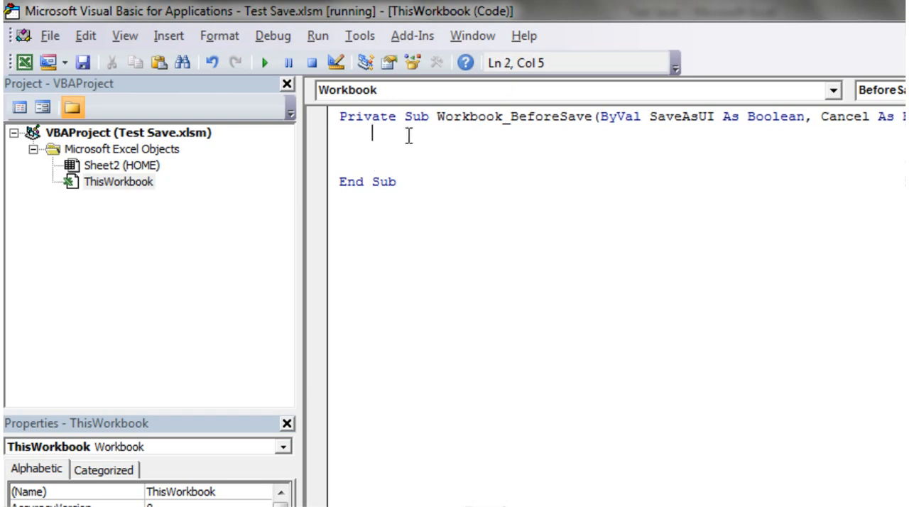
# - Add Application.EnableEvents = False at the start and = True before End Sub
pyautogui.write('ap')
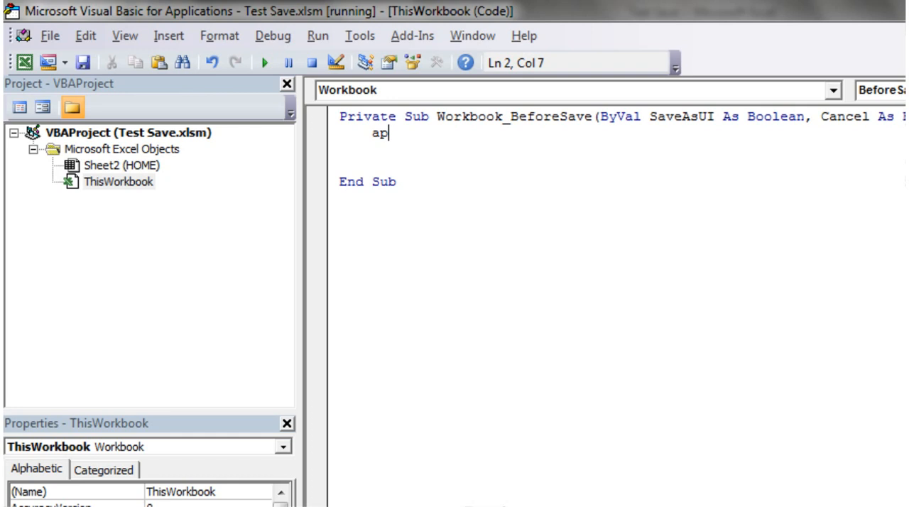
pyautogui.write('plication.')
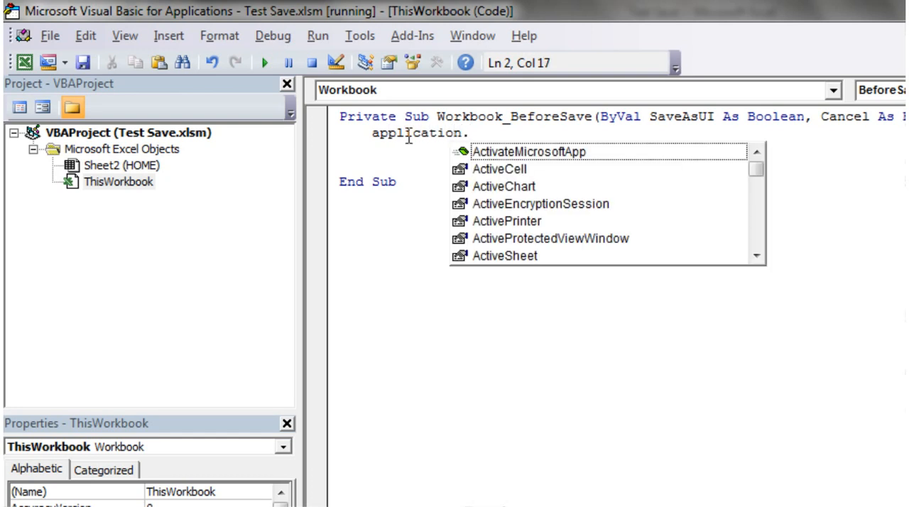
pyautogui.write('enable')
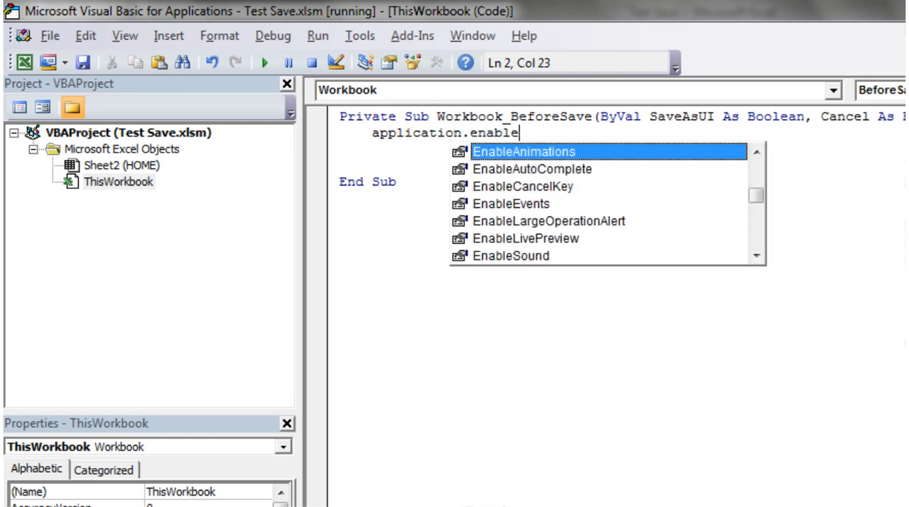
pyautogui.write('events = False')
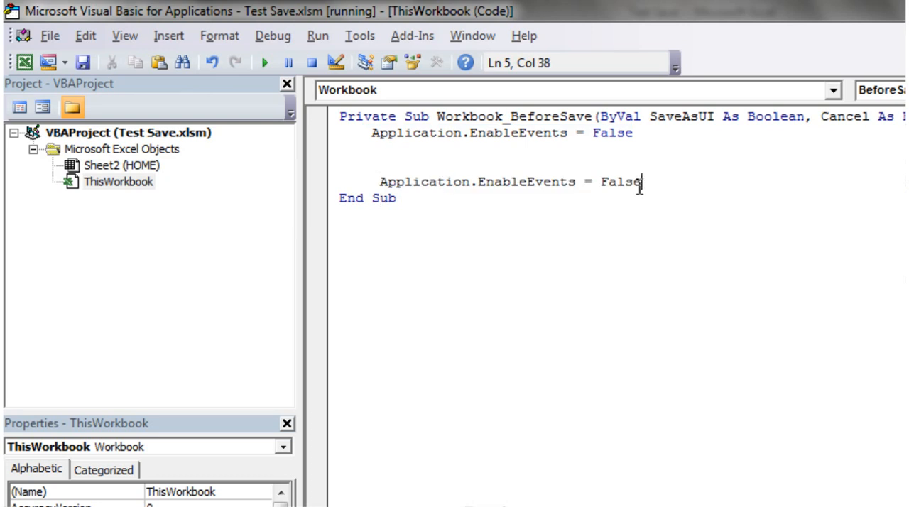
pyautogui.write('true')
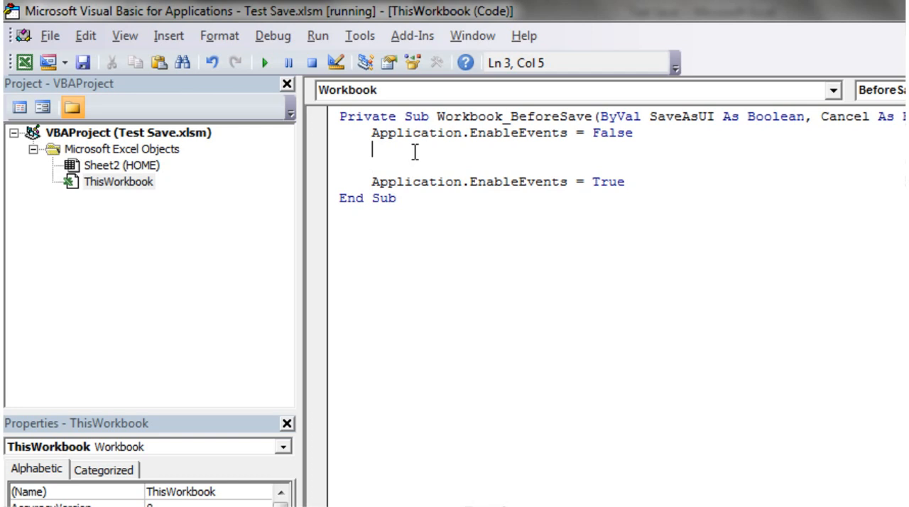
# - Add Cancel = True on a new line above Application.EnableEvents = True
pyautogui.press('Down')
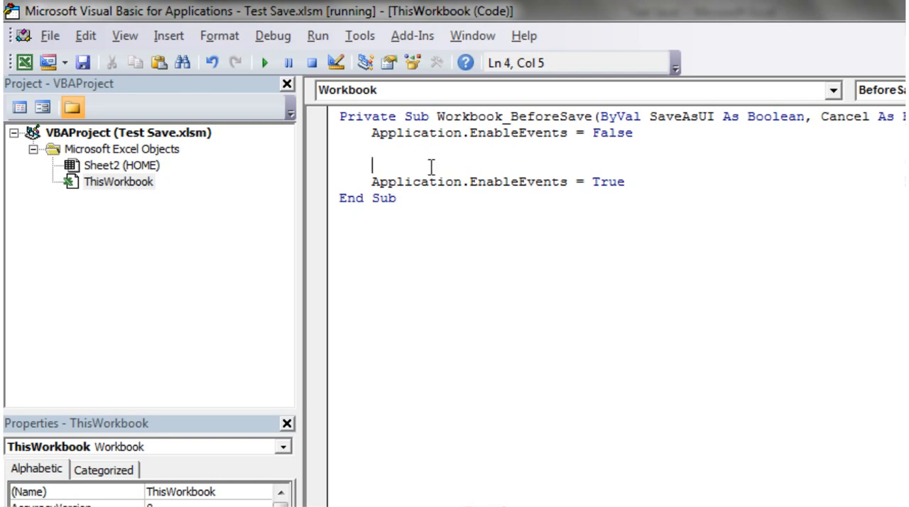
pyautogui.write('cen')
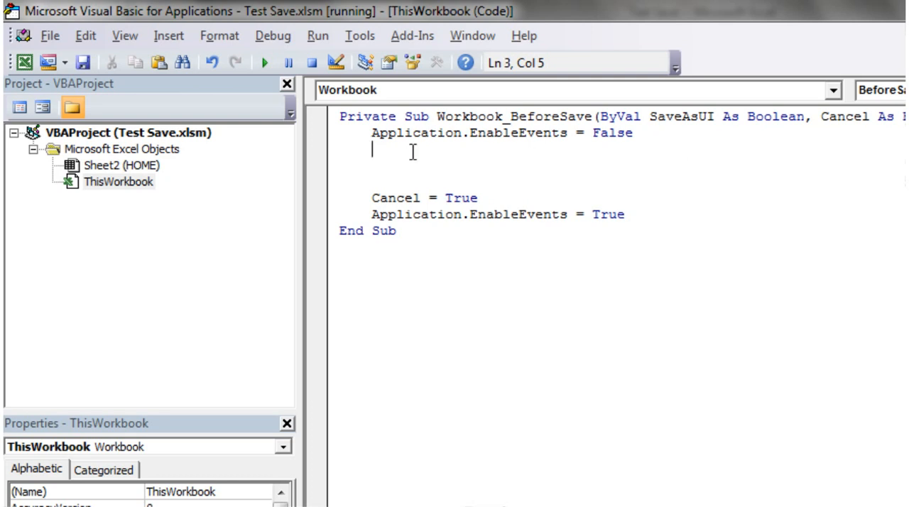
# - Declare Dim filename As String and assign it Application.GetSaveAsFilename
pyautogui.write('dim fi')
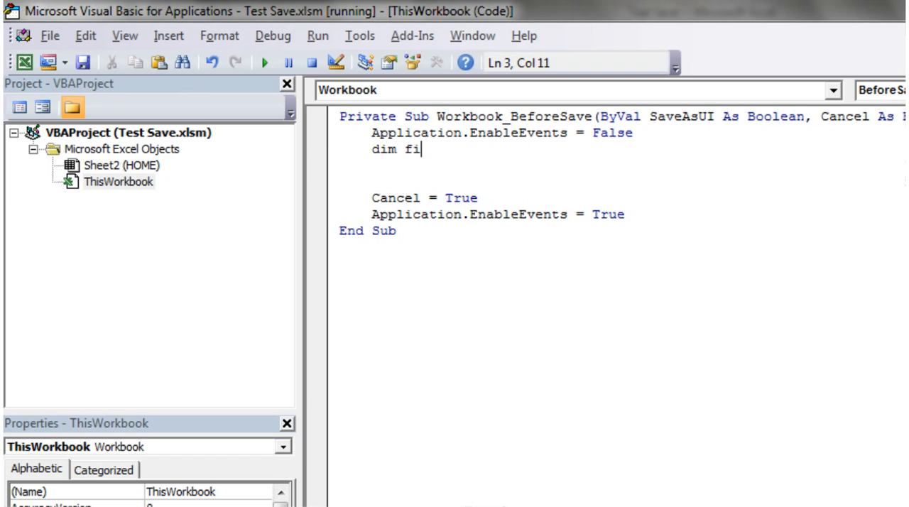
pyautogui.write('lename As String')
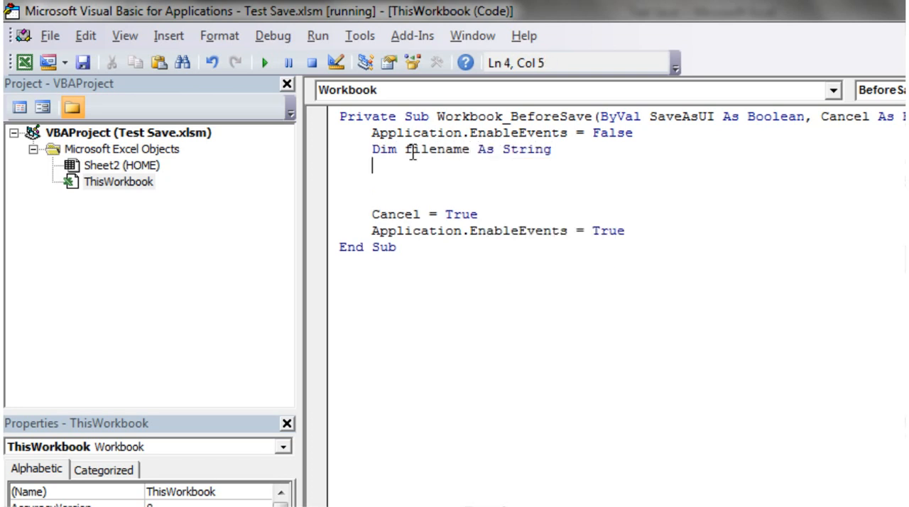
pyautogui.write('dilename')
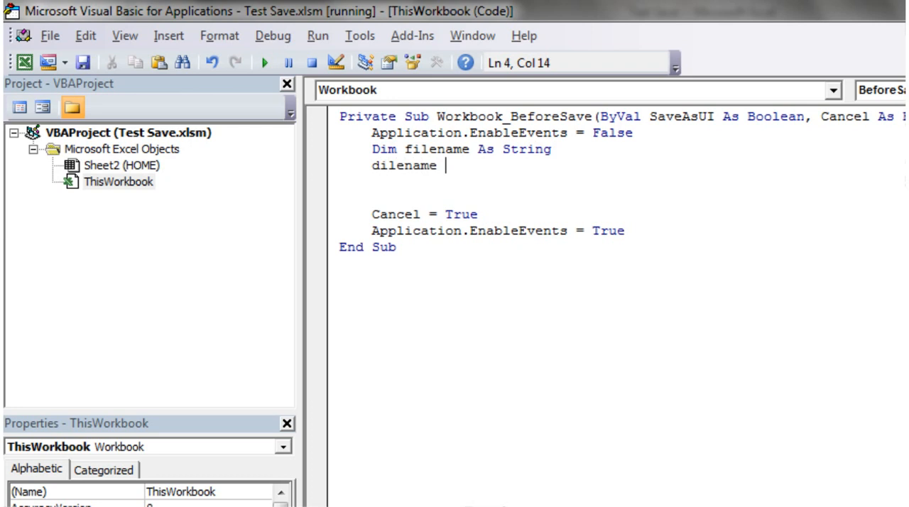
pyautogui.write('= application')
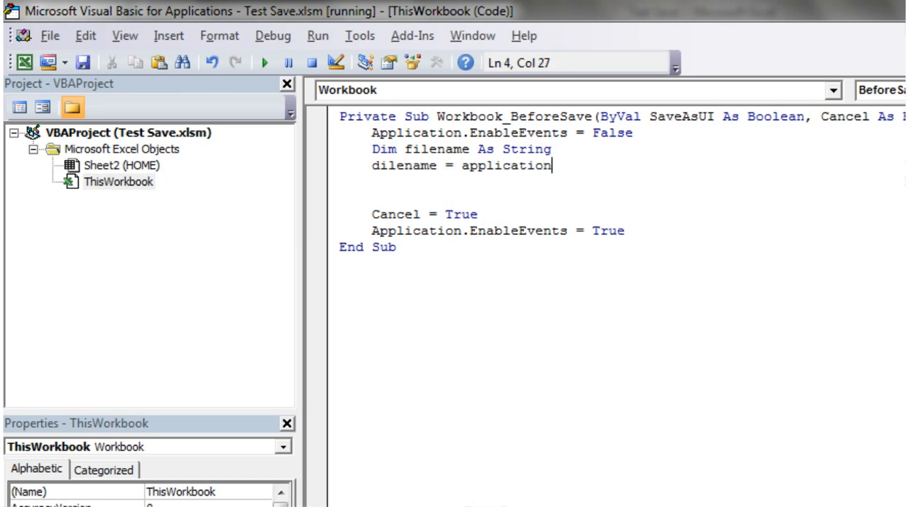
pyautogui.write('.getsav')
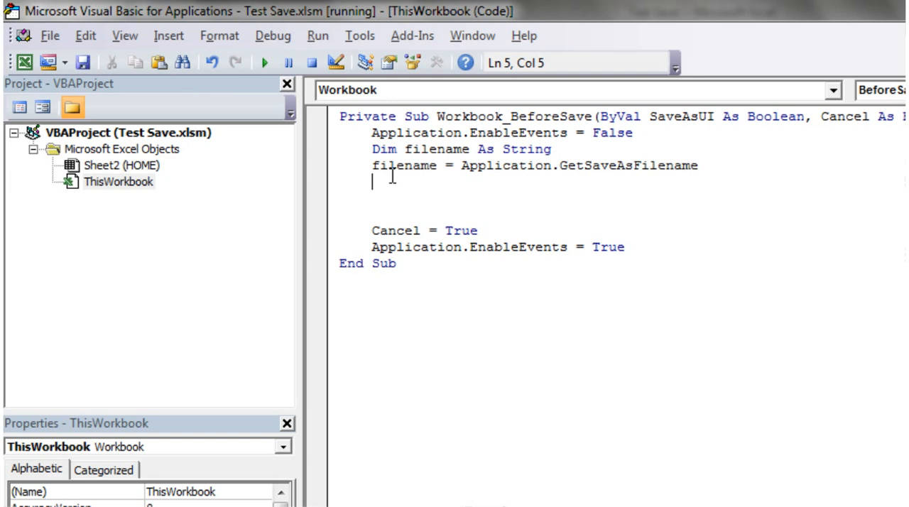
# - Write ThisWorkbook.SaveAs filename & ".xlsm" and begin a ThisWorkbook.Saved line
pyautogui.write('t')
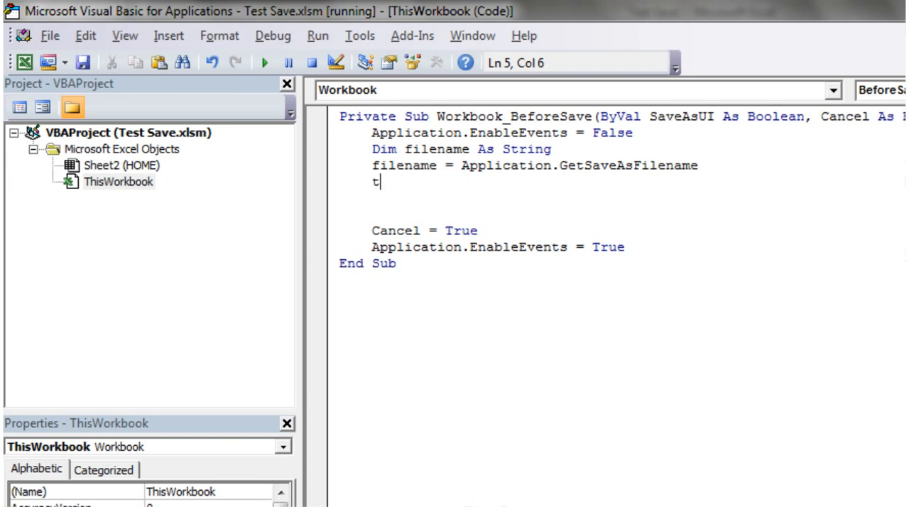
pyautogui.write('hisworkbook.saveAs')
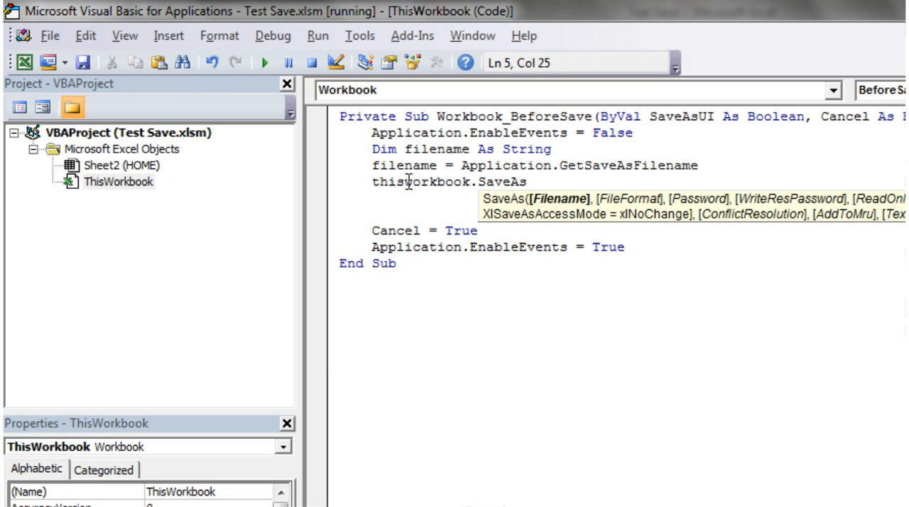
pyautogui.write('filename')
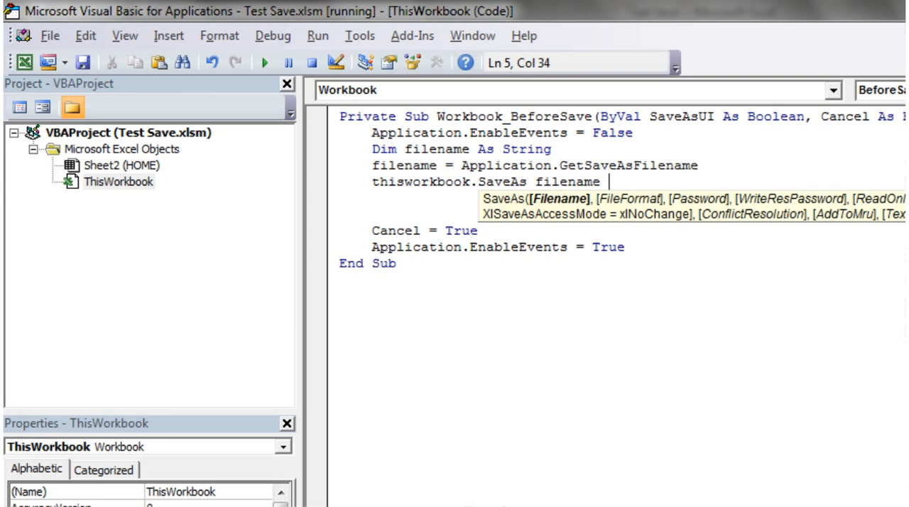
pyautogui.write('& "')
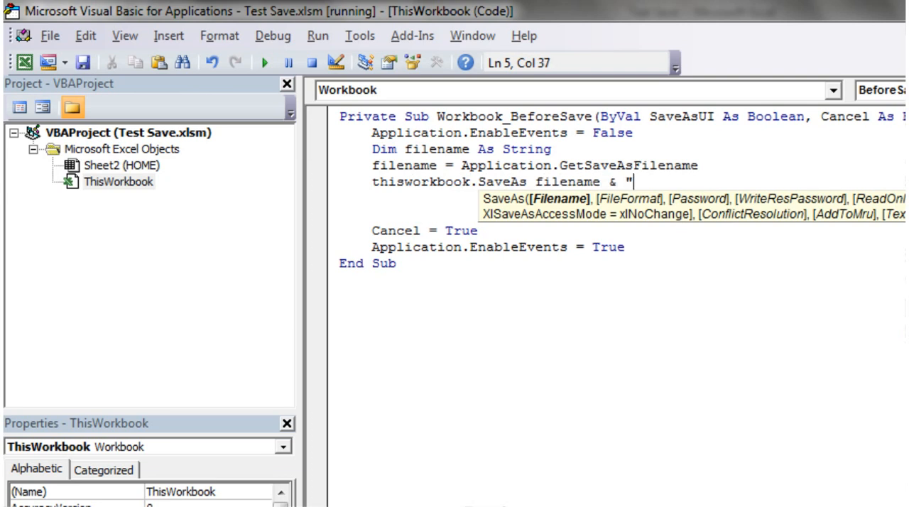
pyautogui.write('.xlsm')
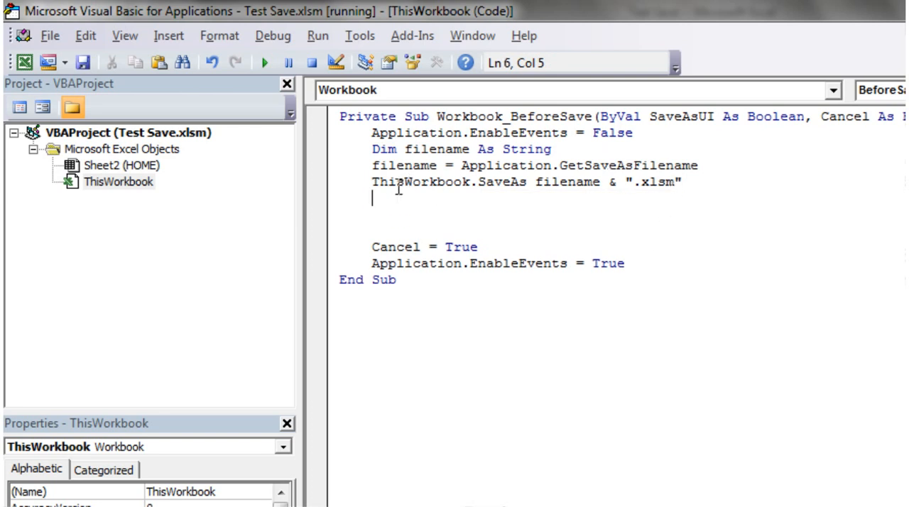
pyautogui.write('thi')
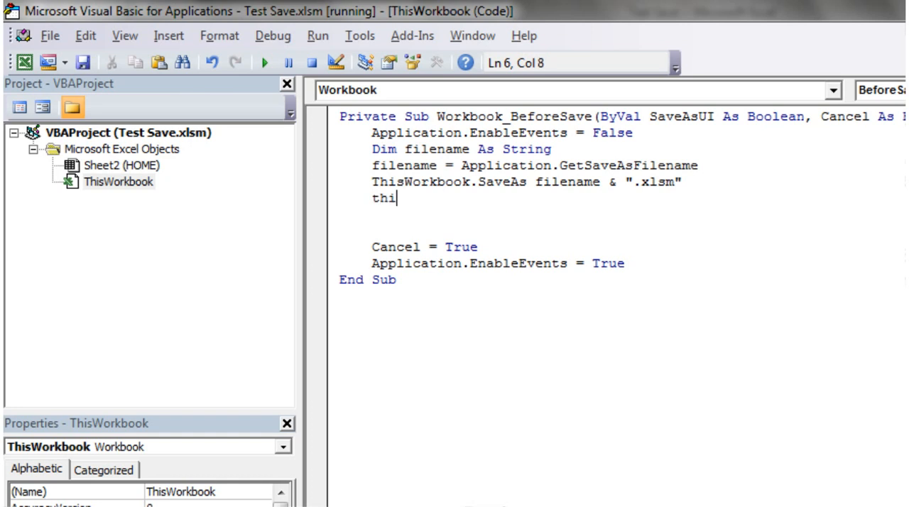
pyautogui.write('s')
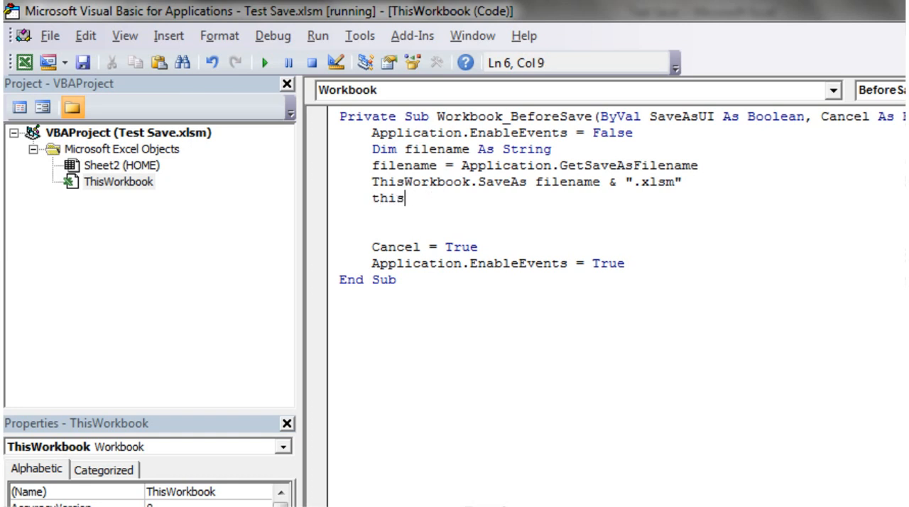
pyautogui.write('workbook.saved')
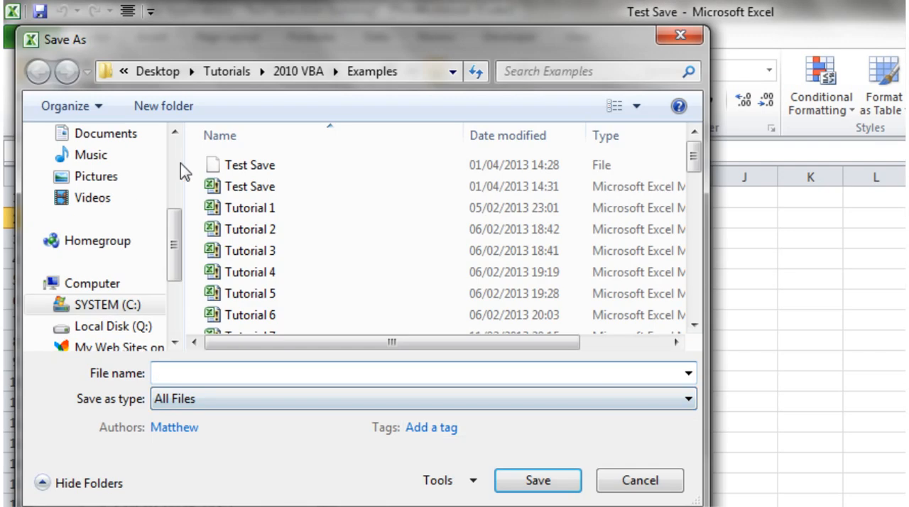
# - Save the workbook from the Save As dialog under the name Test Save
pyautogui.click(249, 186)
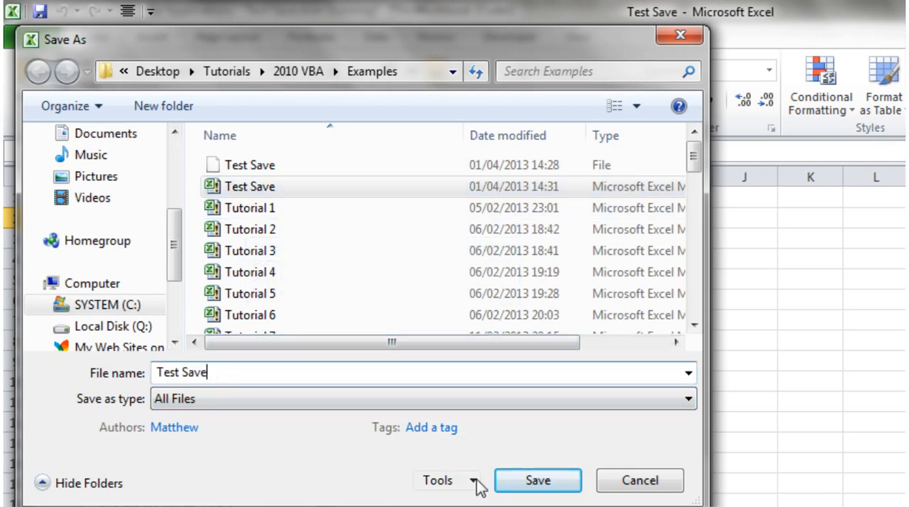
pyautogui.click(537, 480)
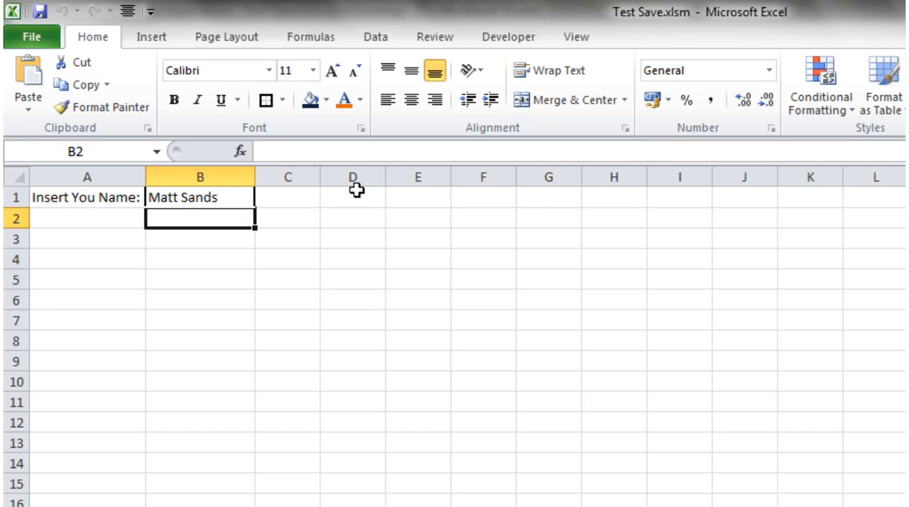
pyautogui.click(86, 218)
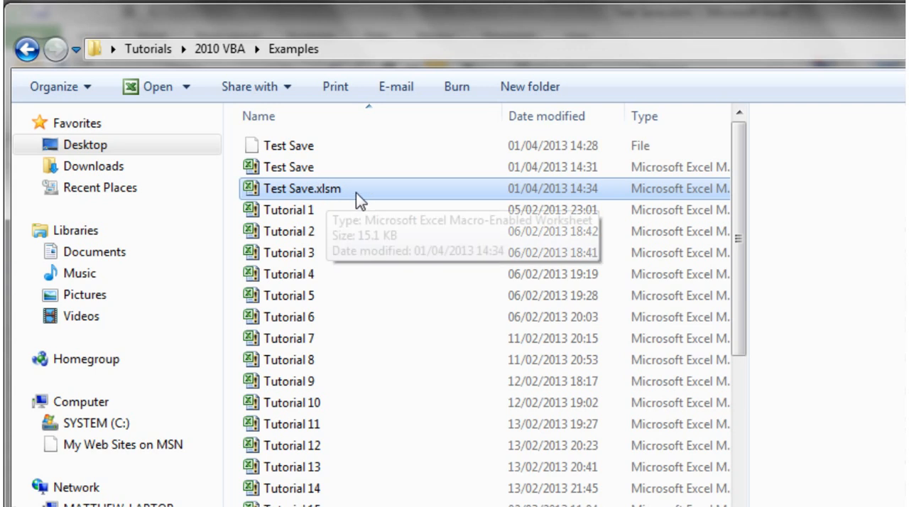
pyautogui.moveTo(383, 230)
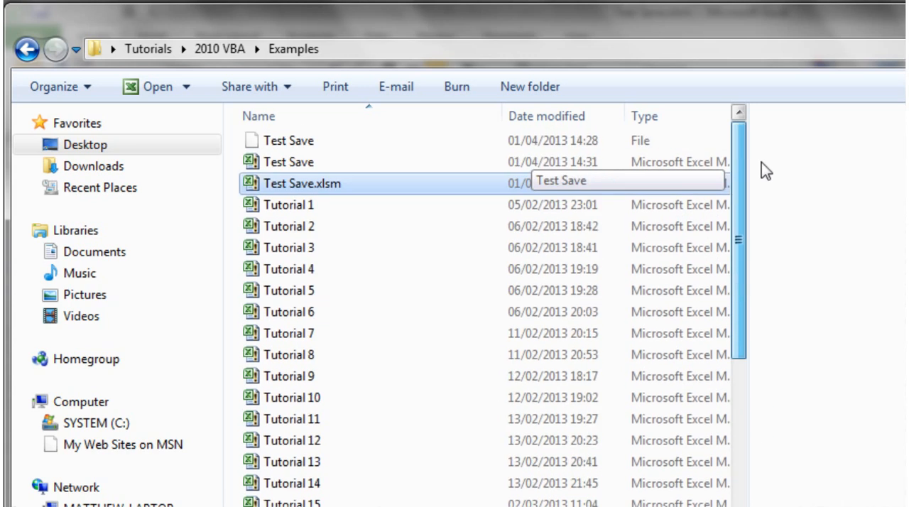
# - Confirm Test Save.xlsm exists in the Examples folder in Windows Explorer
pyautogui.doubleClick(301, 183)
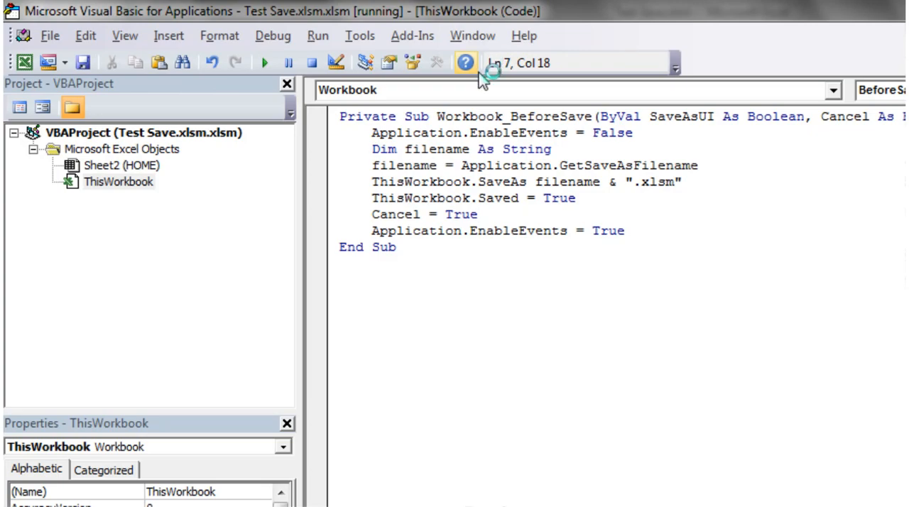
pyautogui.click(832, 89)
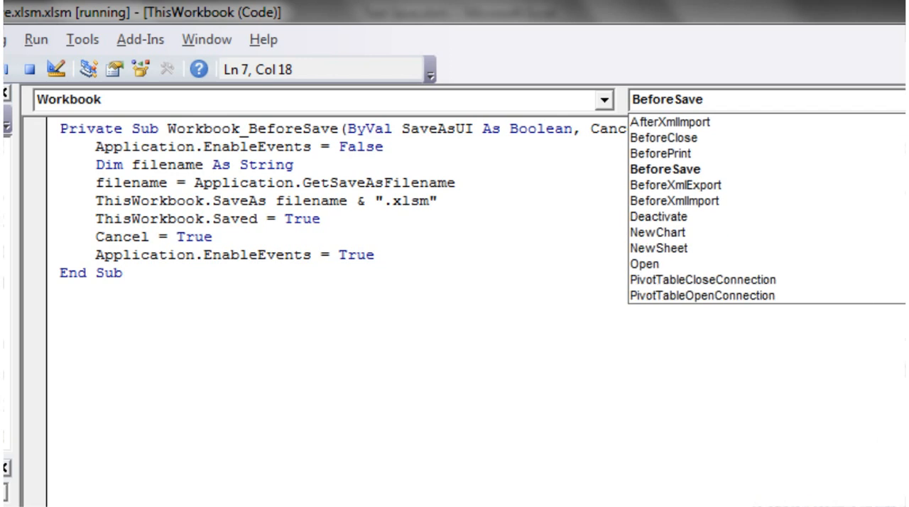
pyautogui.scroll(-3)
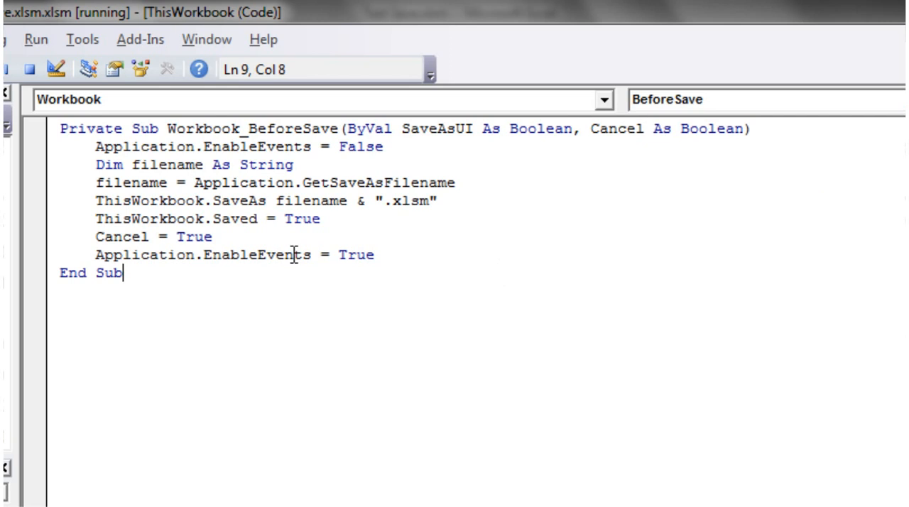
pyautogui.moveTo(309, 182)
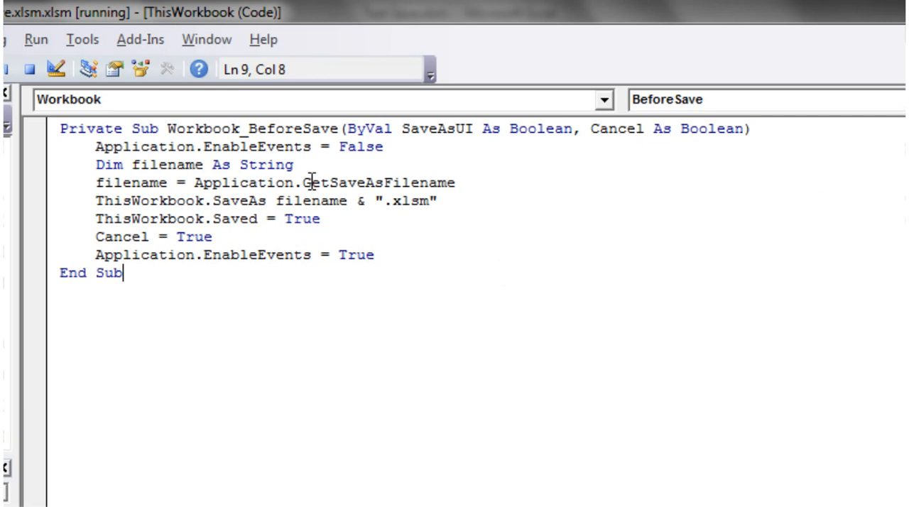
pyautogui.moveTo(358, 238)
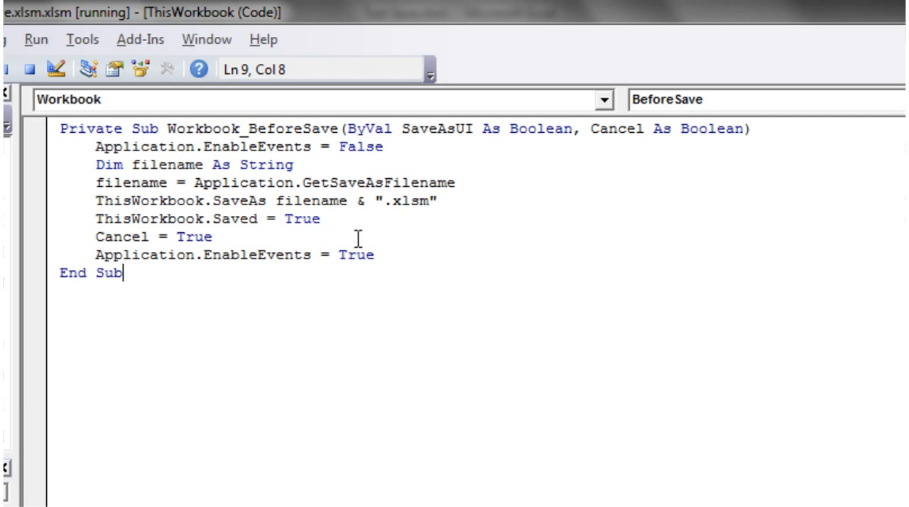
pyautogui.click(496, 202)
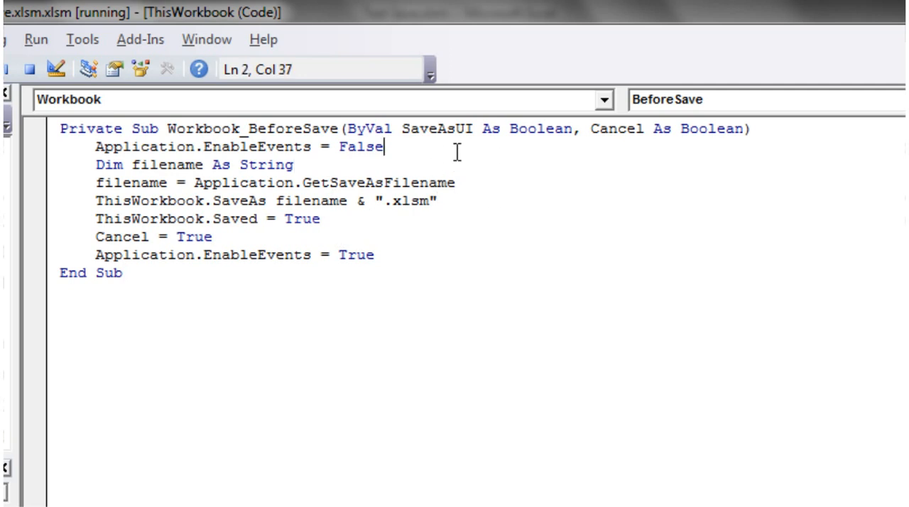
pyautogui.moveTo(414, 165)
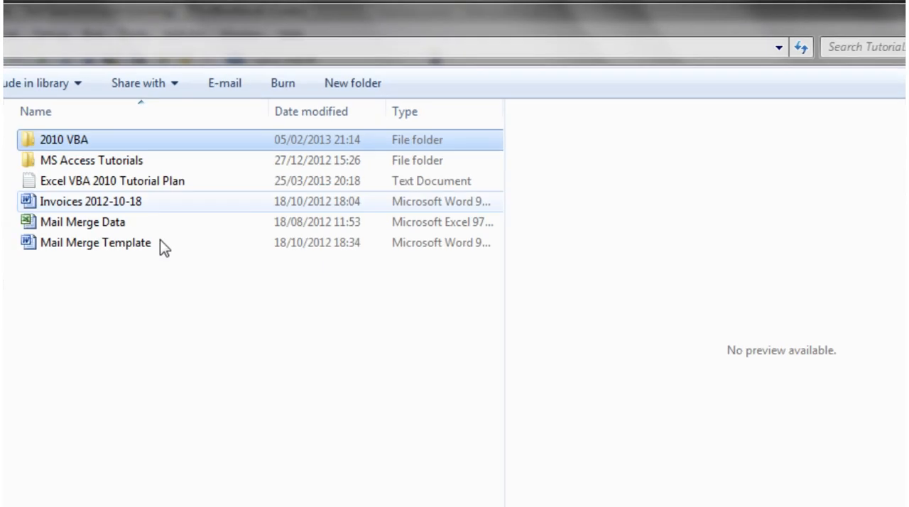
pyautogui.click(112, 180)
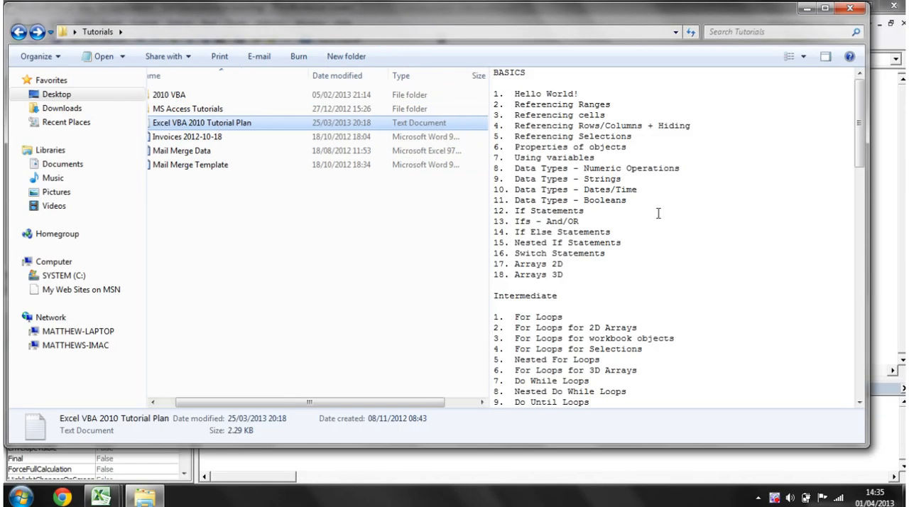
pyautogui.scroll(-3)
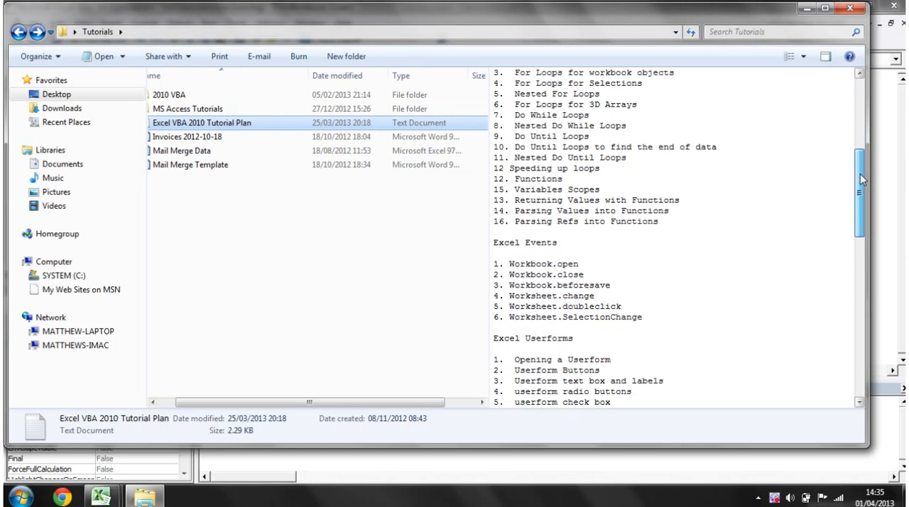
pyautogui.scroll(-3)
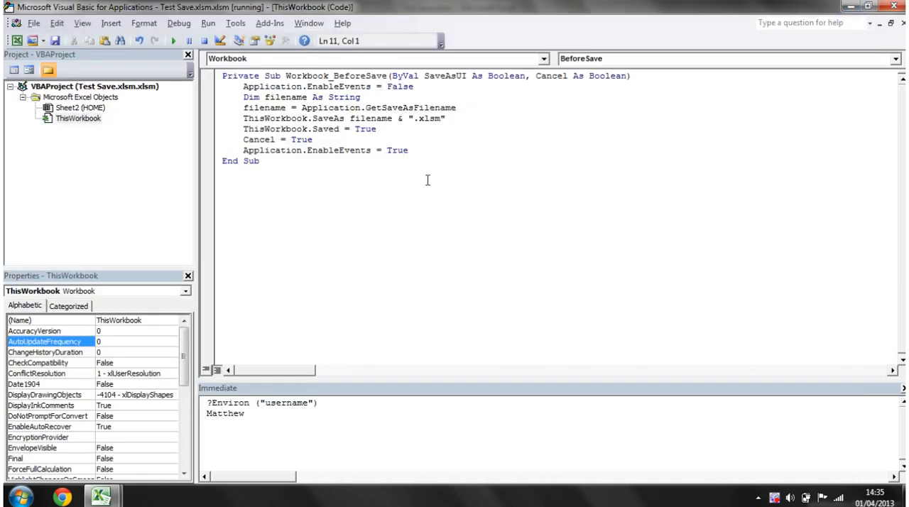
pyautogui.moveTo(409, 207)
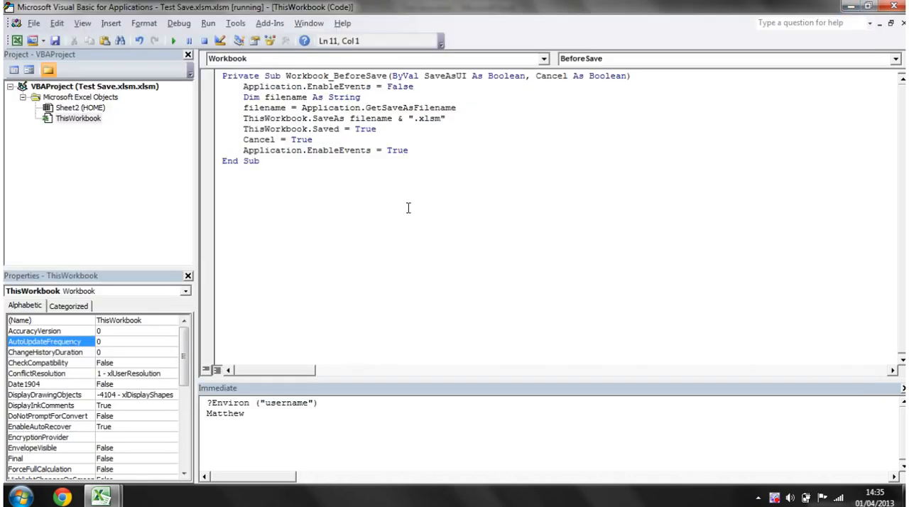